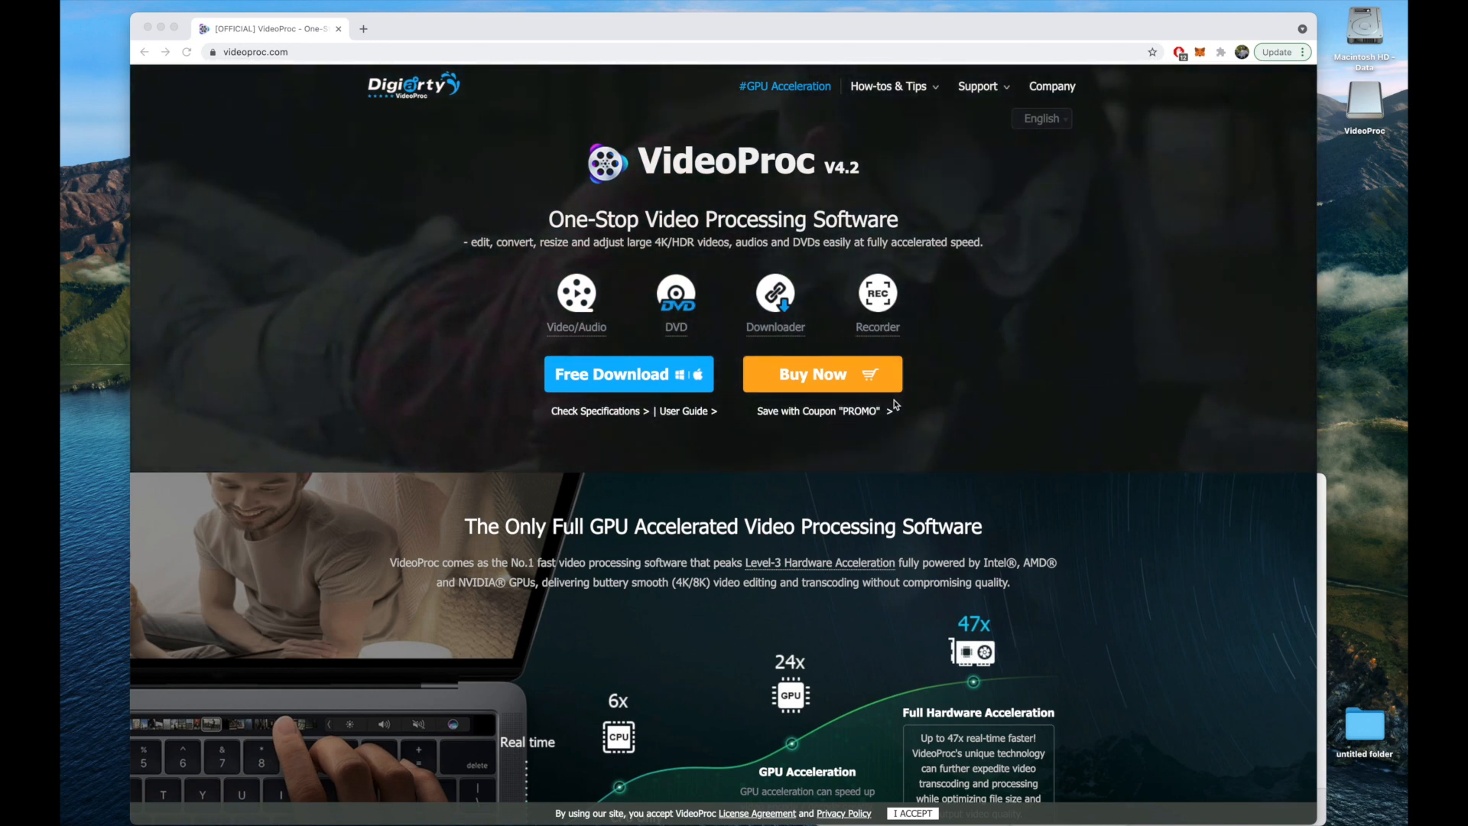
Scroll past GPU Accelerated and Cut/Crop/Merge to Toolbox, highlighting the 4K/8K/HDR phrase.
{"action": "scroll", "scroll_direction": "down", "scroll_amount": 3}
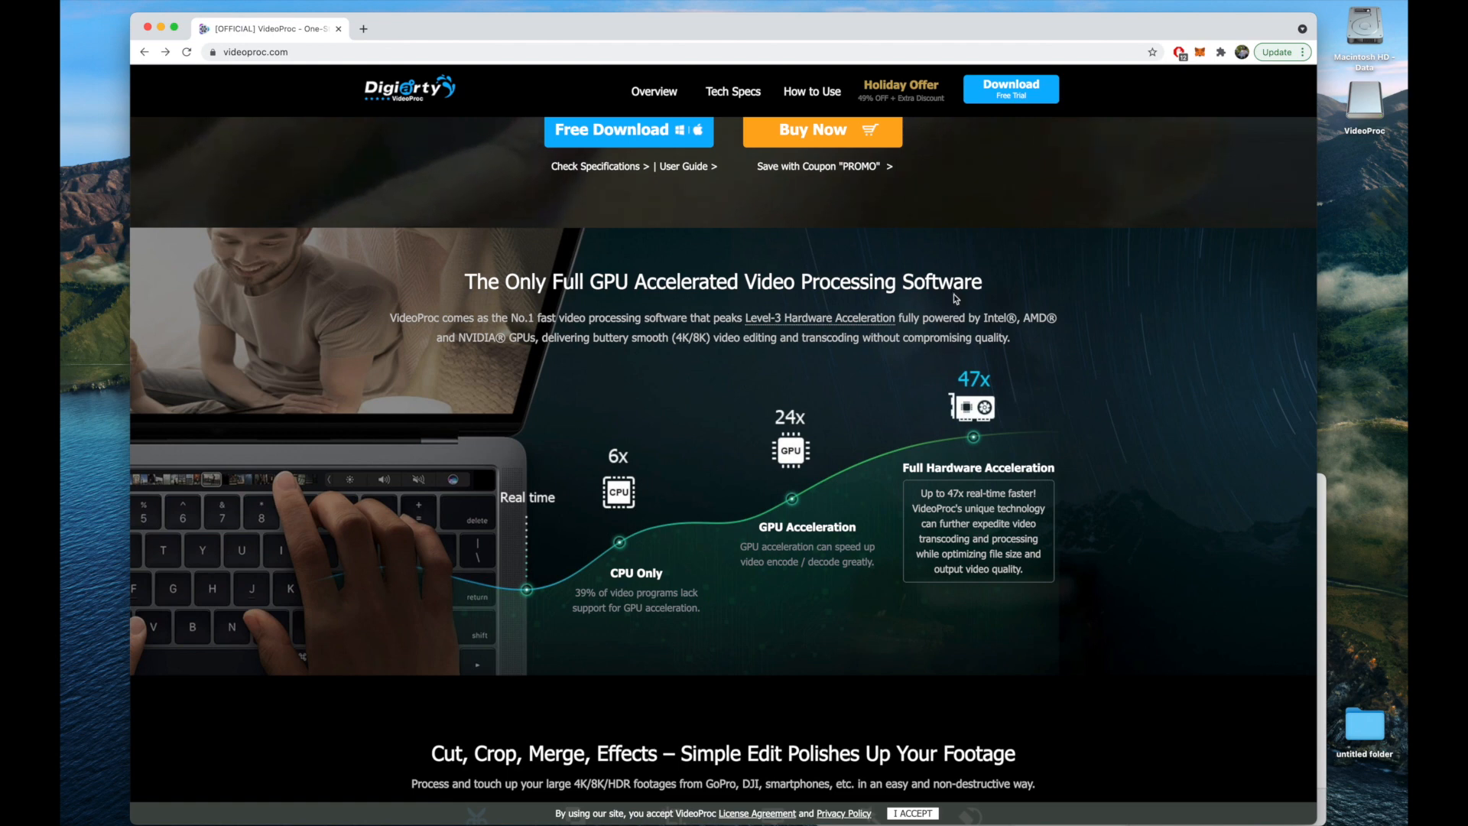
{"action": "scroll", "scroll_direction": "down", "scroll_amount": 3}
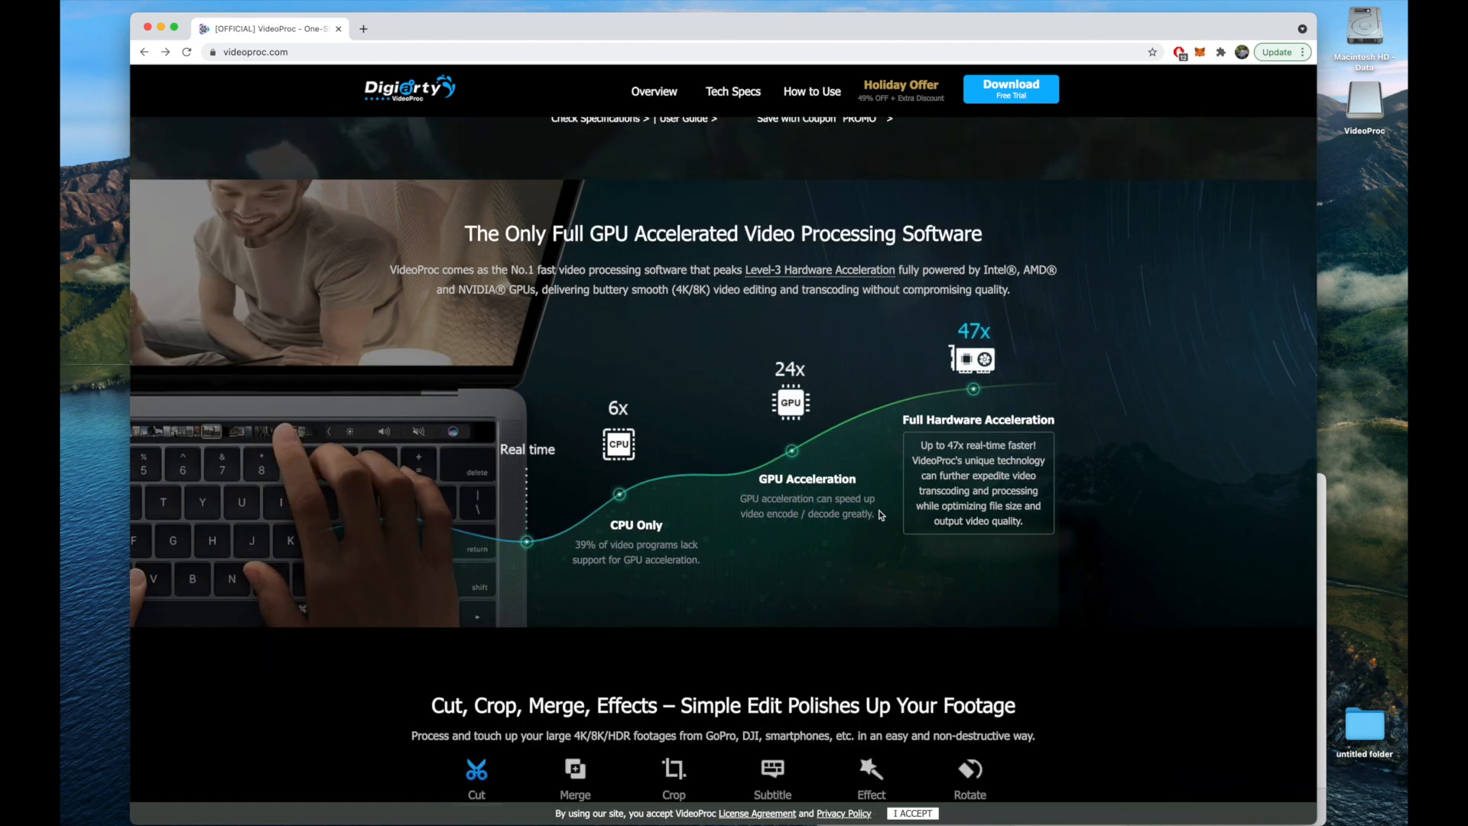
{"action": "scroll", "scroll_direction": "down", "scroll_amount": 3}
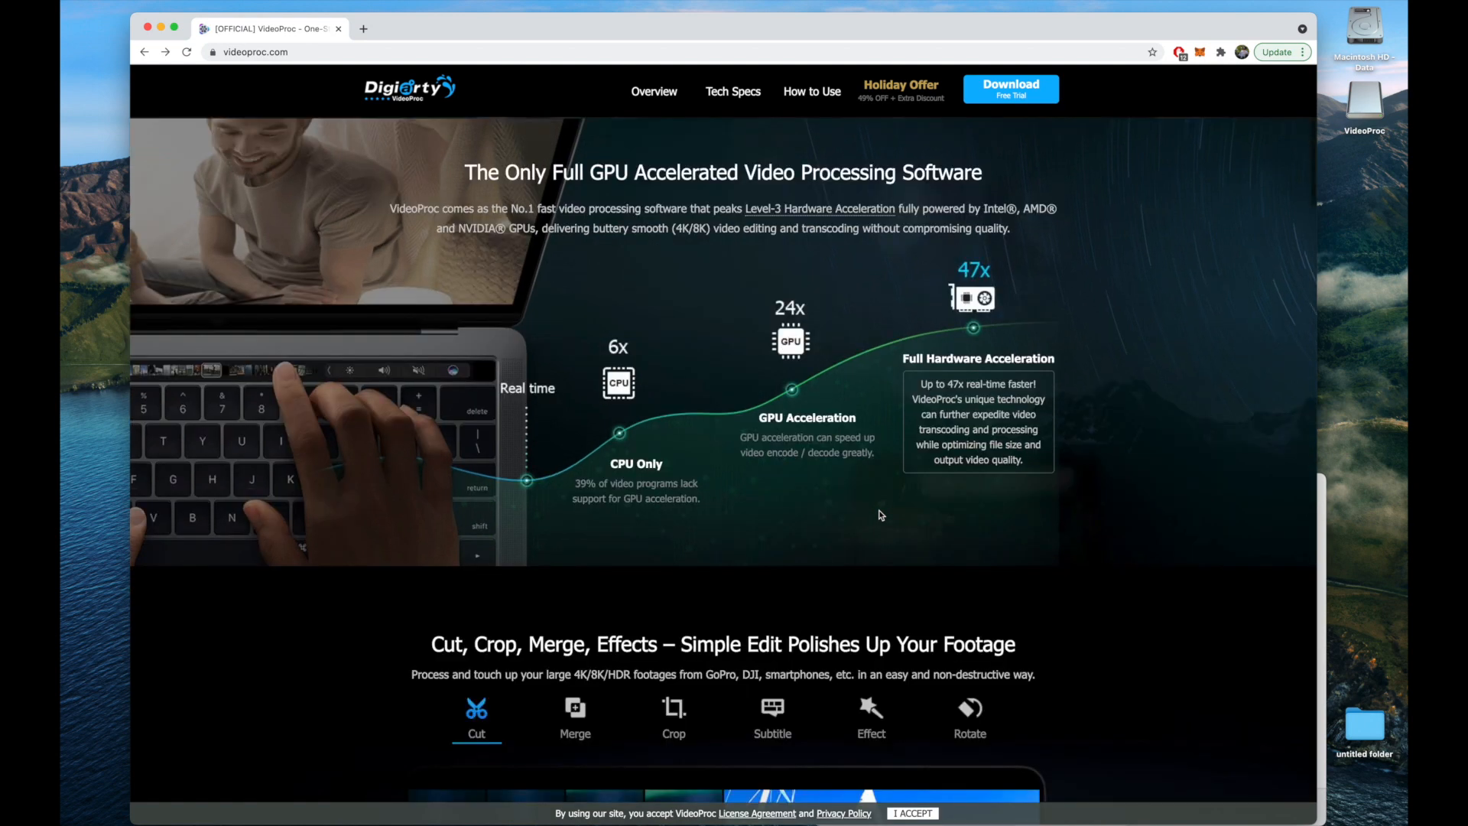
{"action": "scroll", "scroll_direction": "down", "scroll_amount": 3}
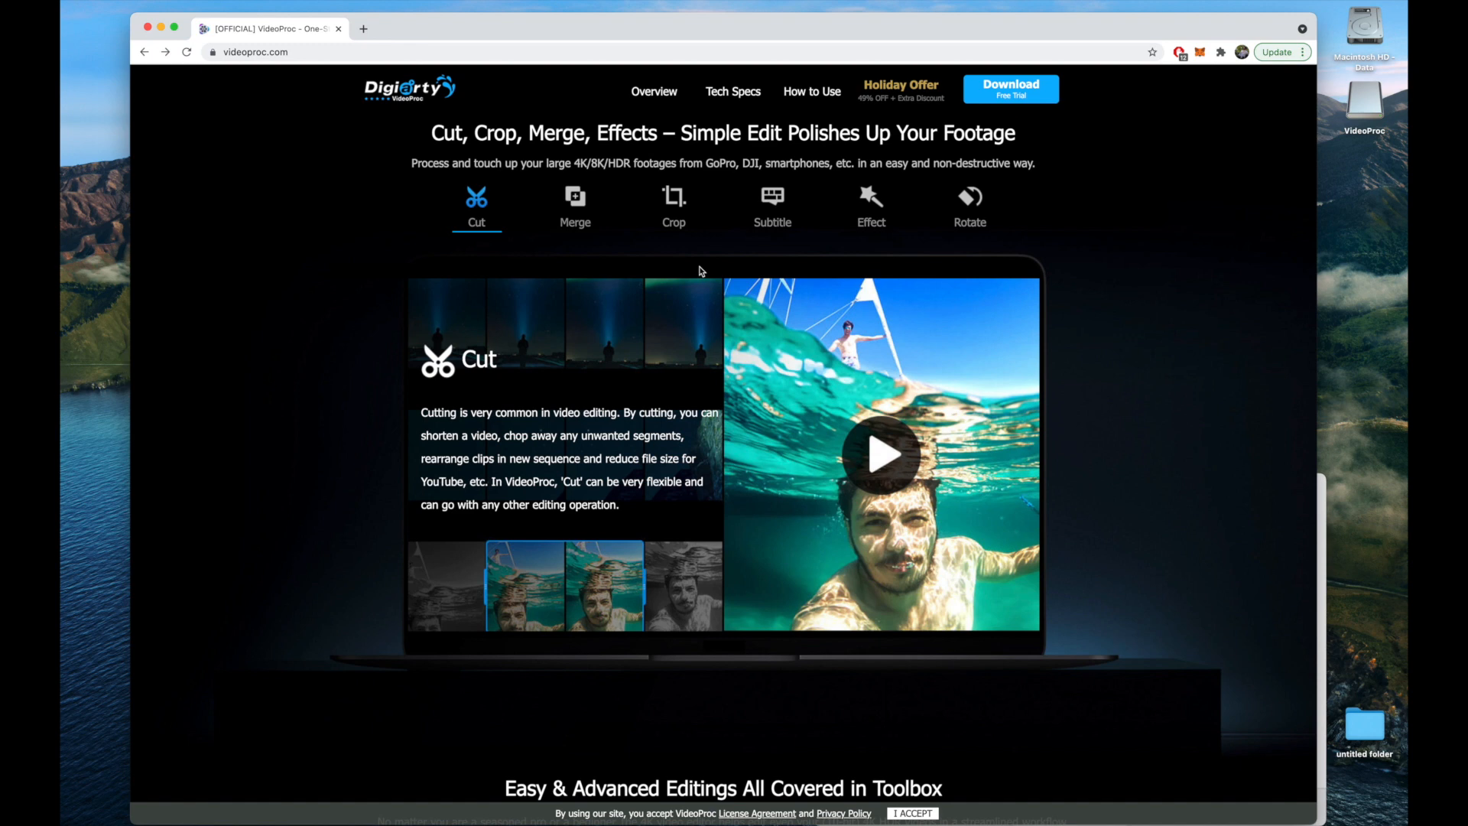
{"action": "double_click", "coordinate": [604, 163]}
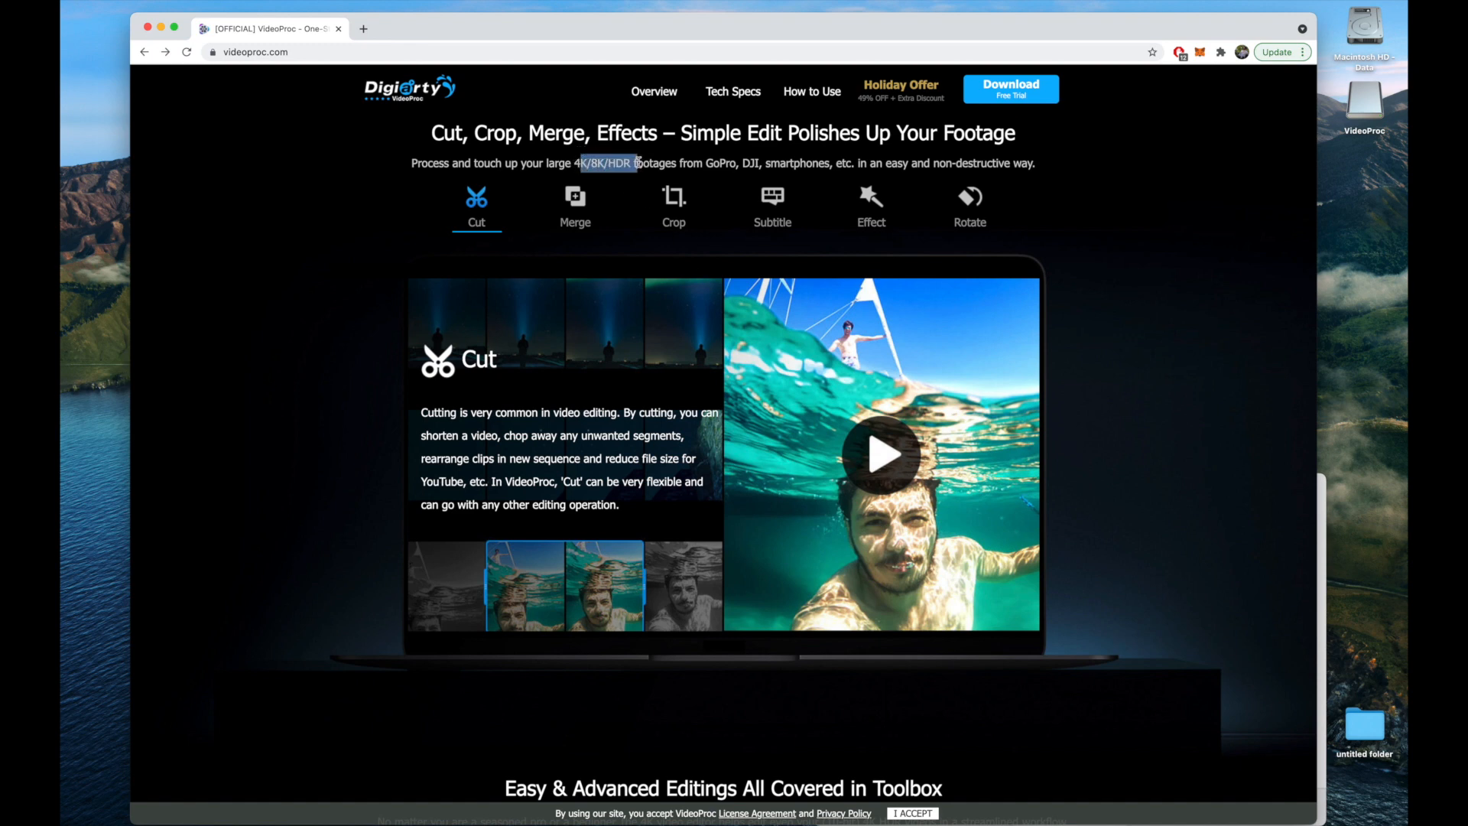
{"action": "scroll", "scroll_direction": "down", "scroll_amount": 3}
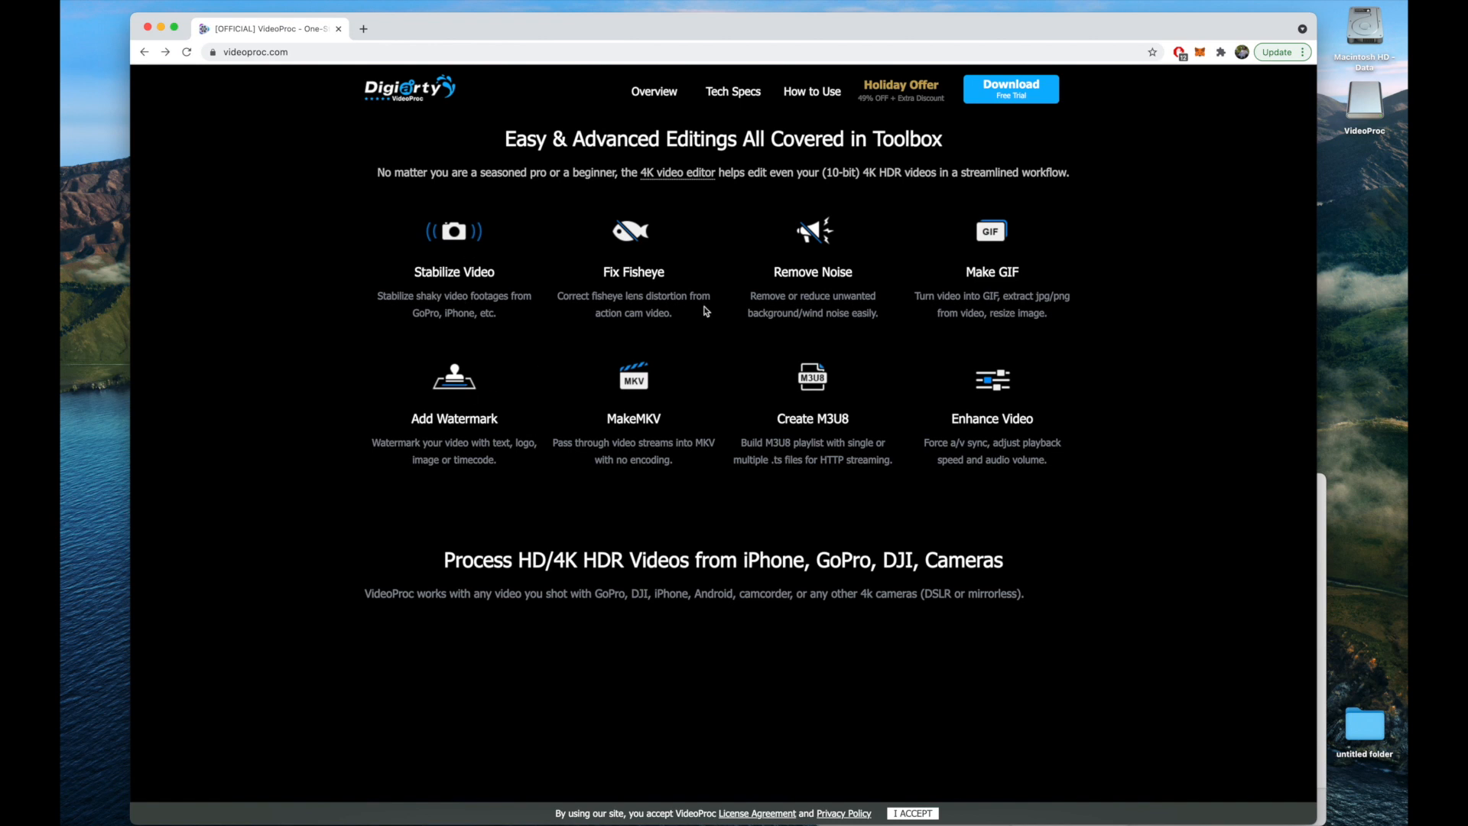
{"action": "mouse_move", "coordinate": [896, 300]}
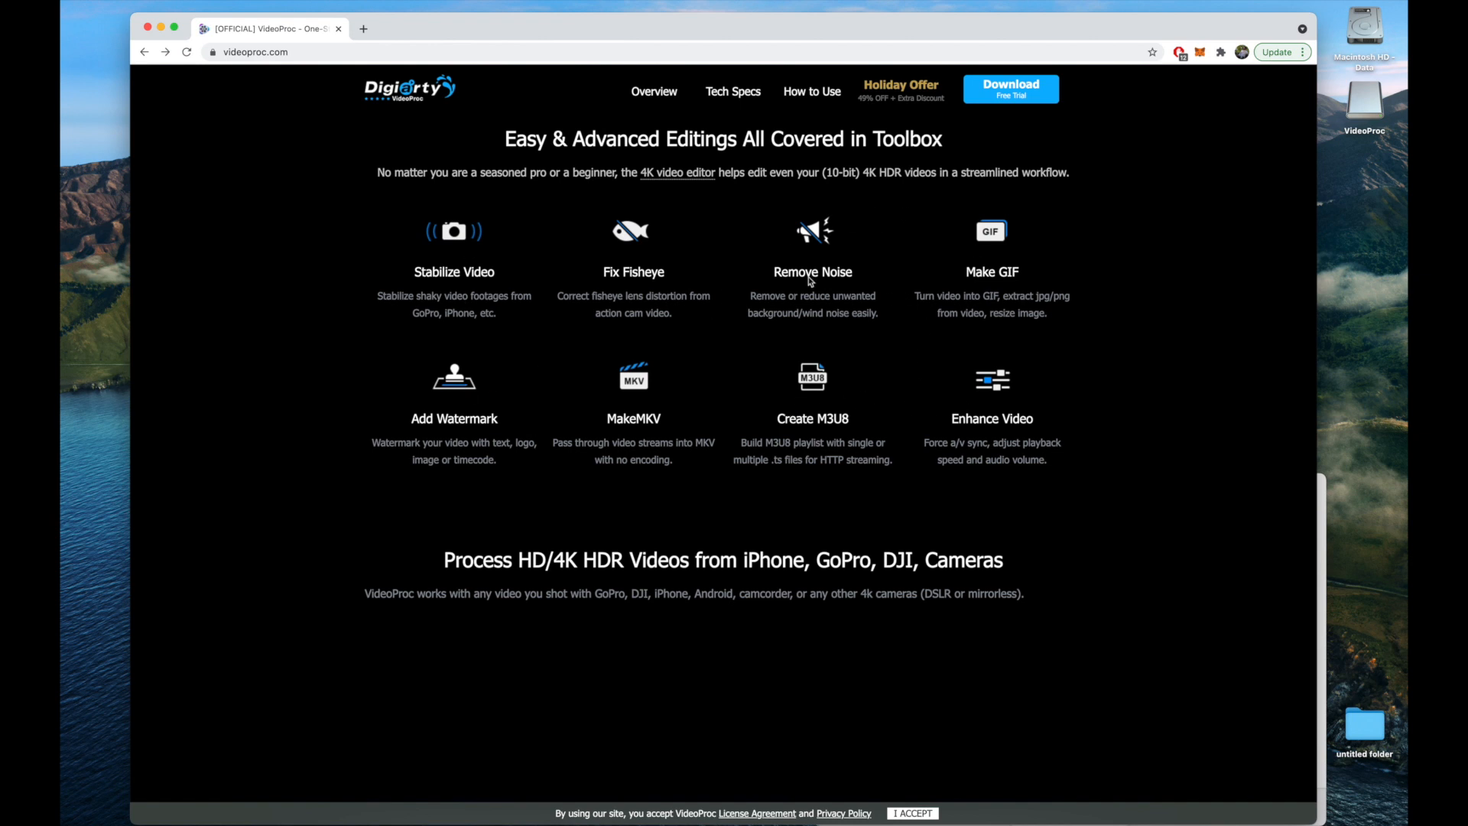
Highlight the Remove Noise description, then scroll past Media Converter and Screen Recorder to 'Get VideoProc'.
{"action": "left_click_drag", "start_coordinate": [449, 271], "coordinate": [510, 296]}
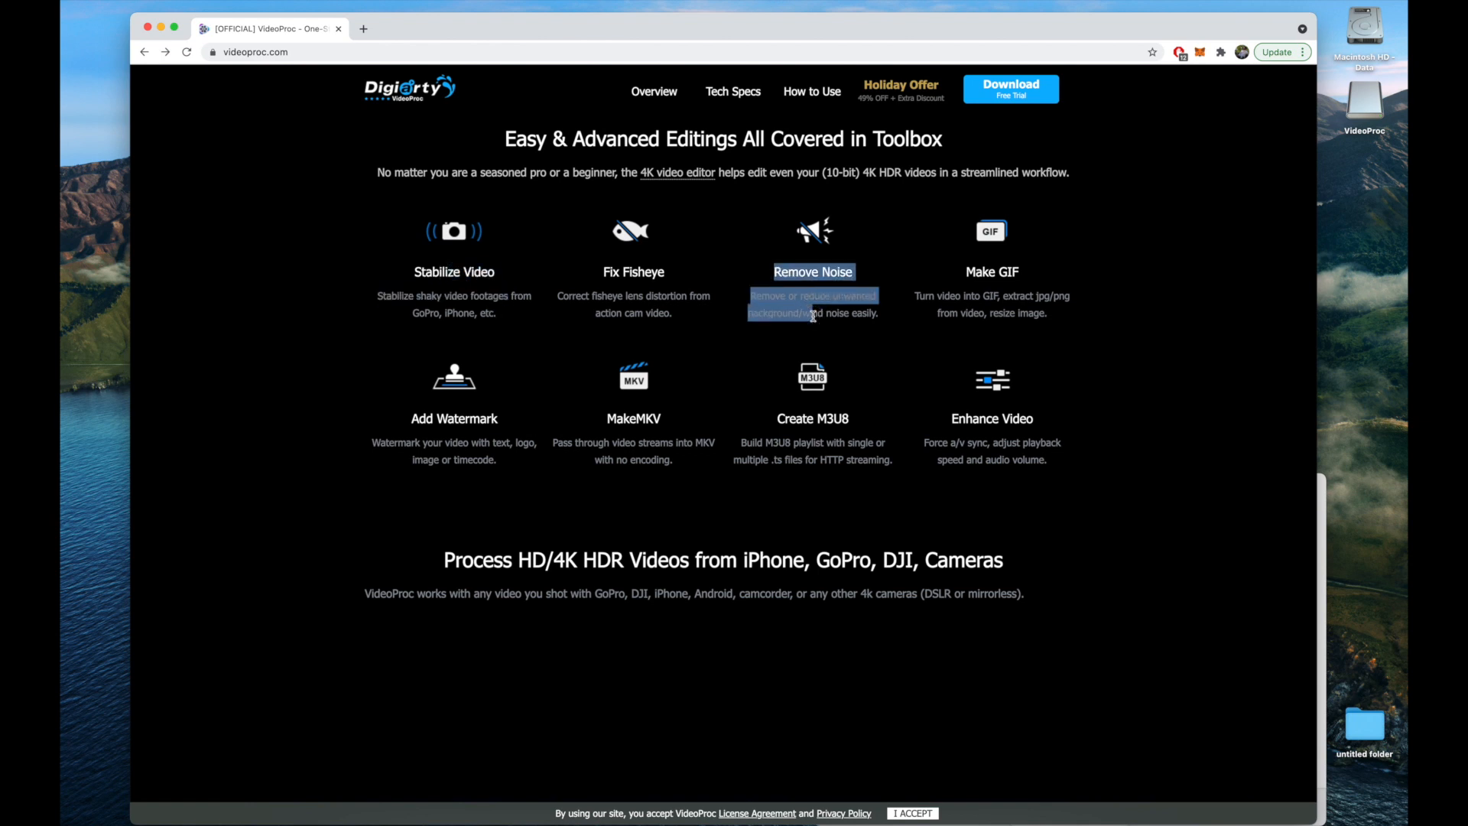
{"action": "scroll", "scroll_direction": "down", "scroll_amount": 3}
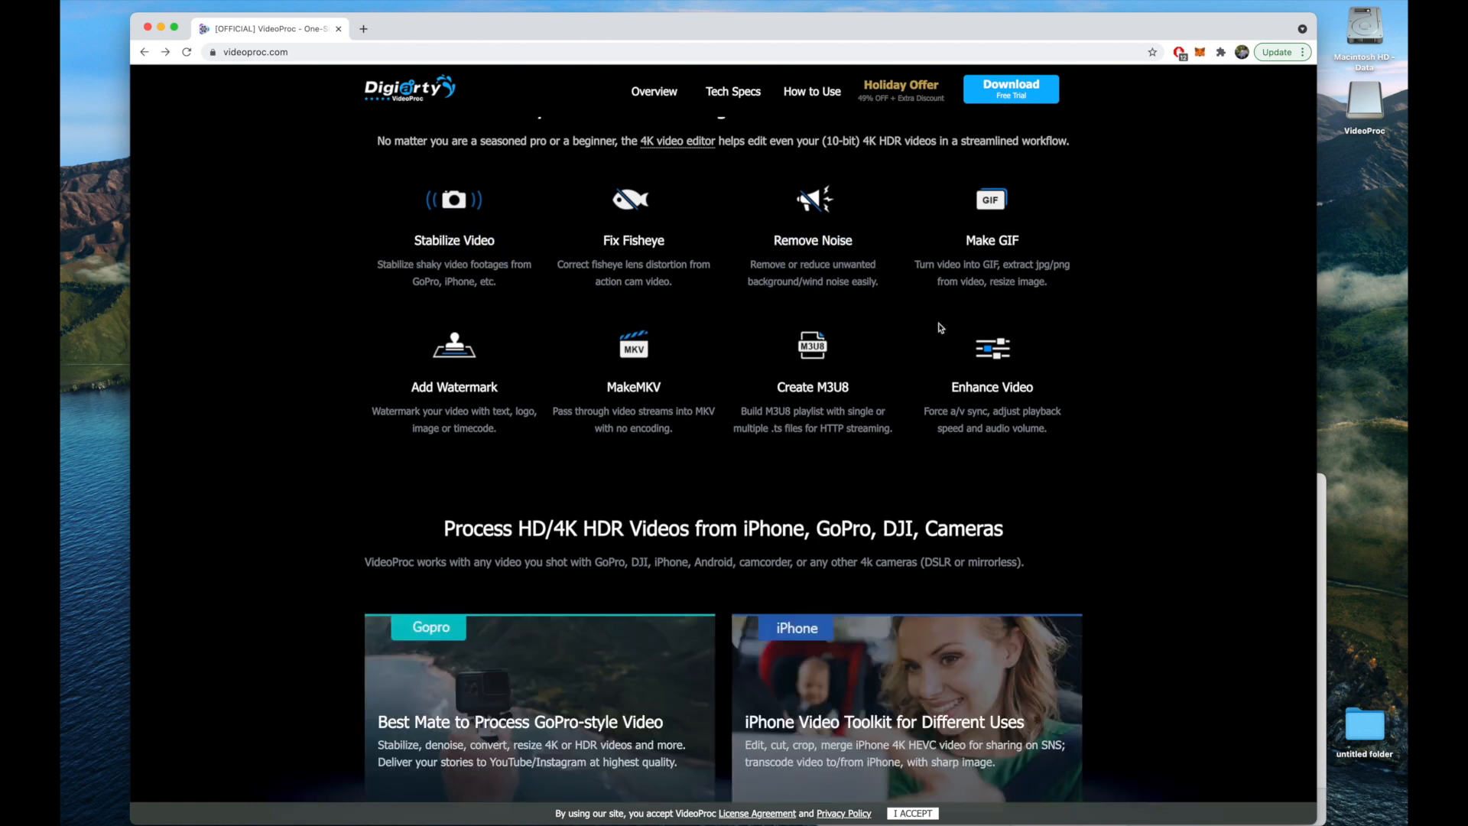
{"action": "scroll", "scroll_direction": "down", "scroll_amount": 3}
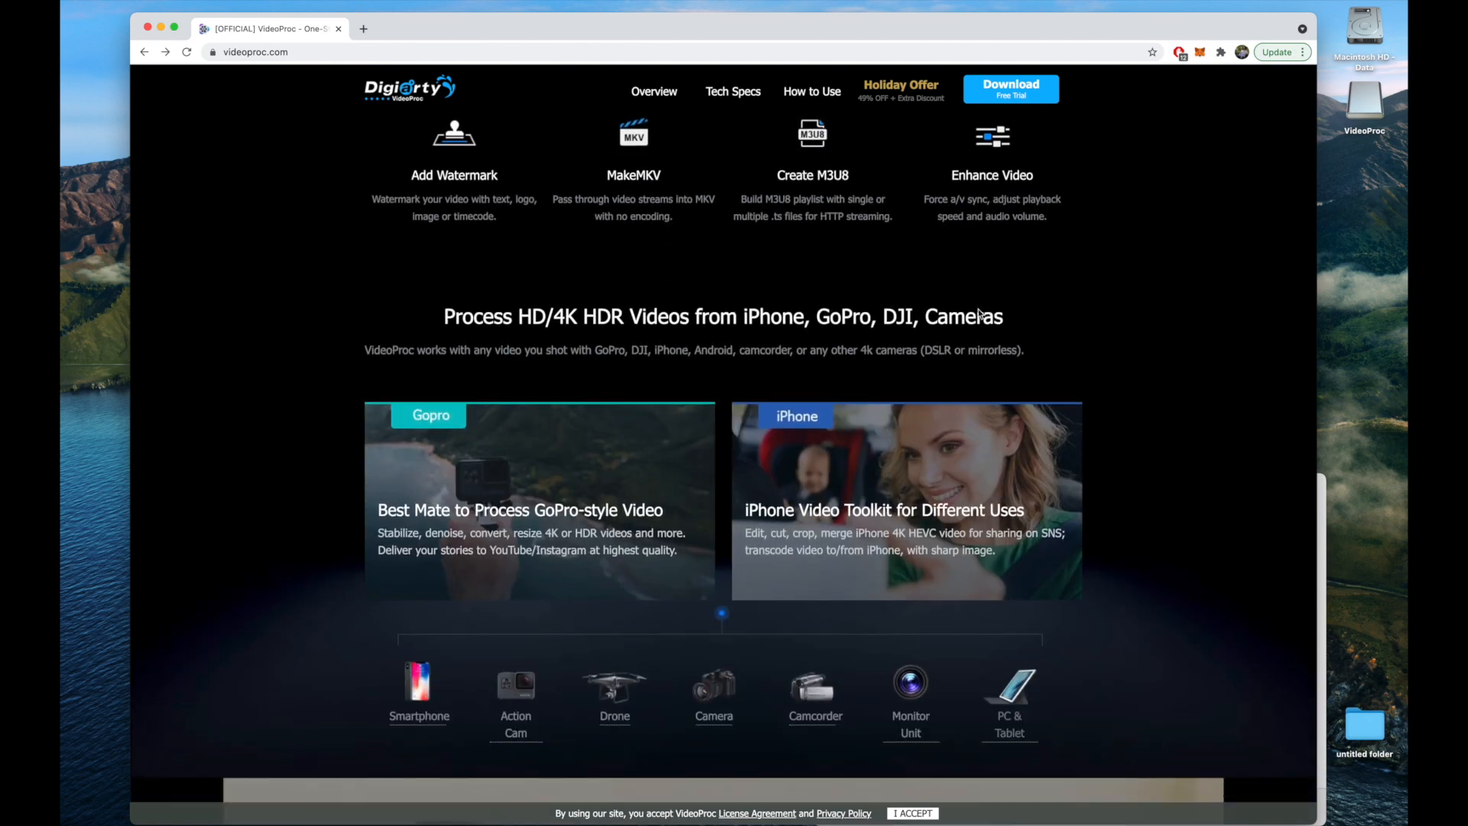
{"action": "scroll", "scroll_direction": "down", "scroll_amount": 3}
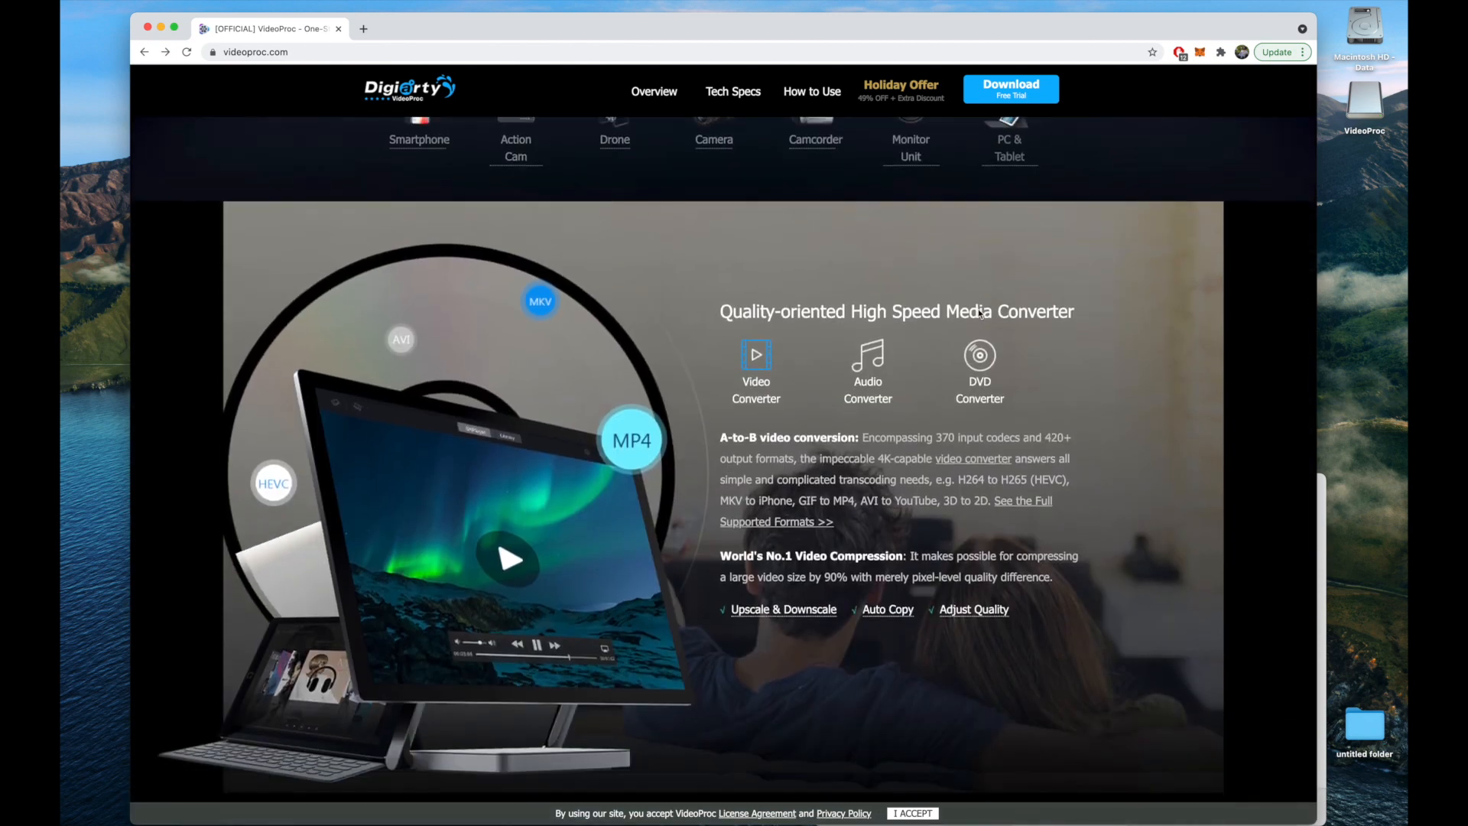
{"action": "scroll", "scroll_direction": "down", "scroll_amount": 3}
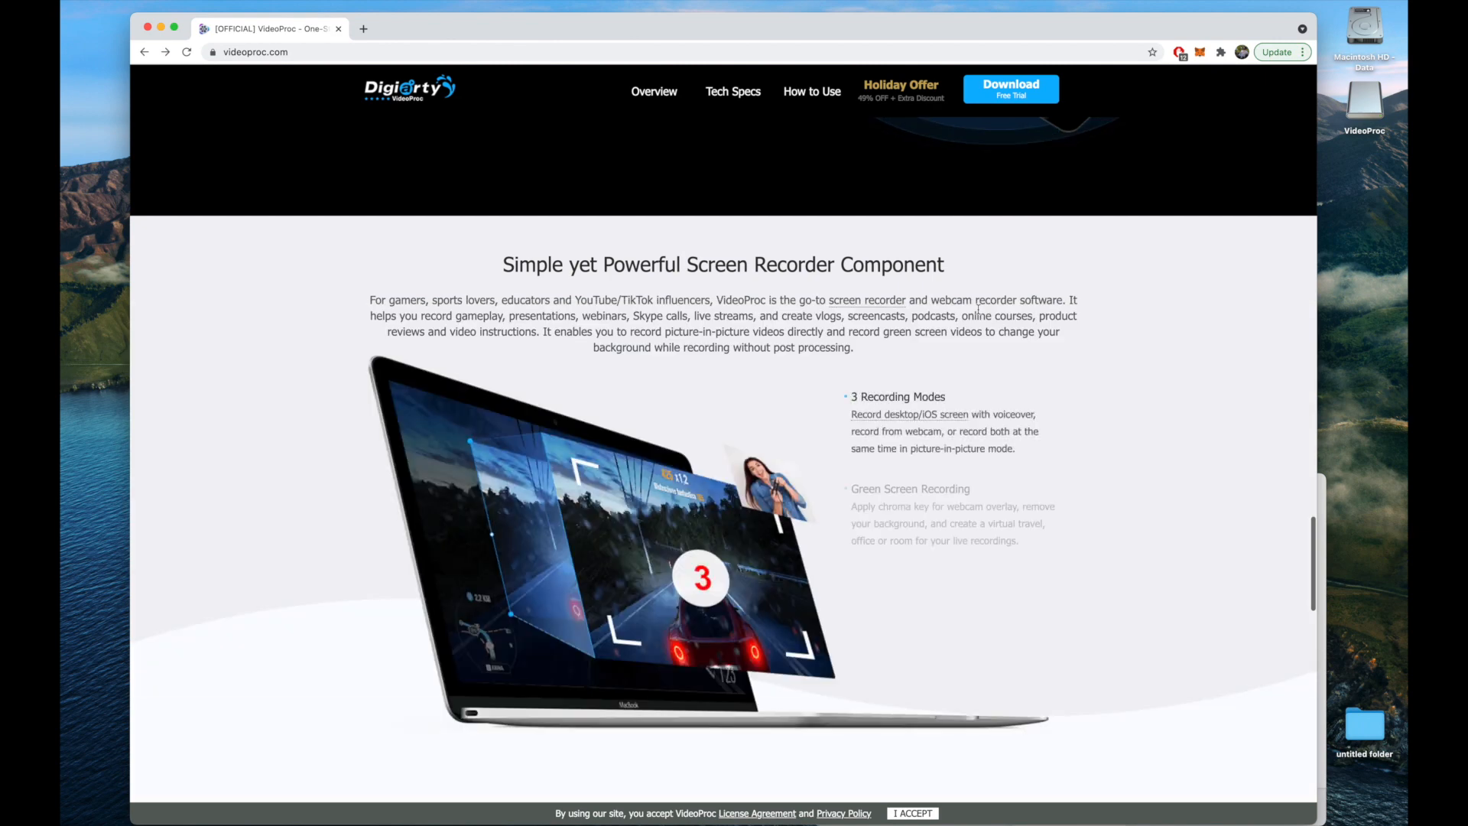
{"action": "scroll", "scroll_direction": "down", "scroll_amount": 3}
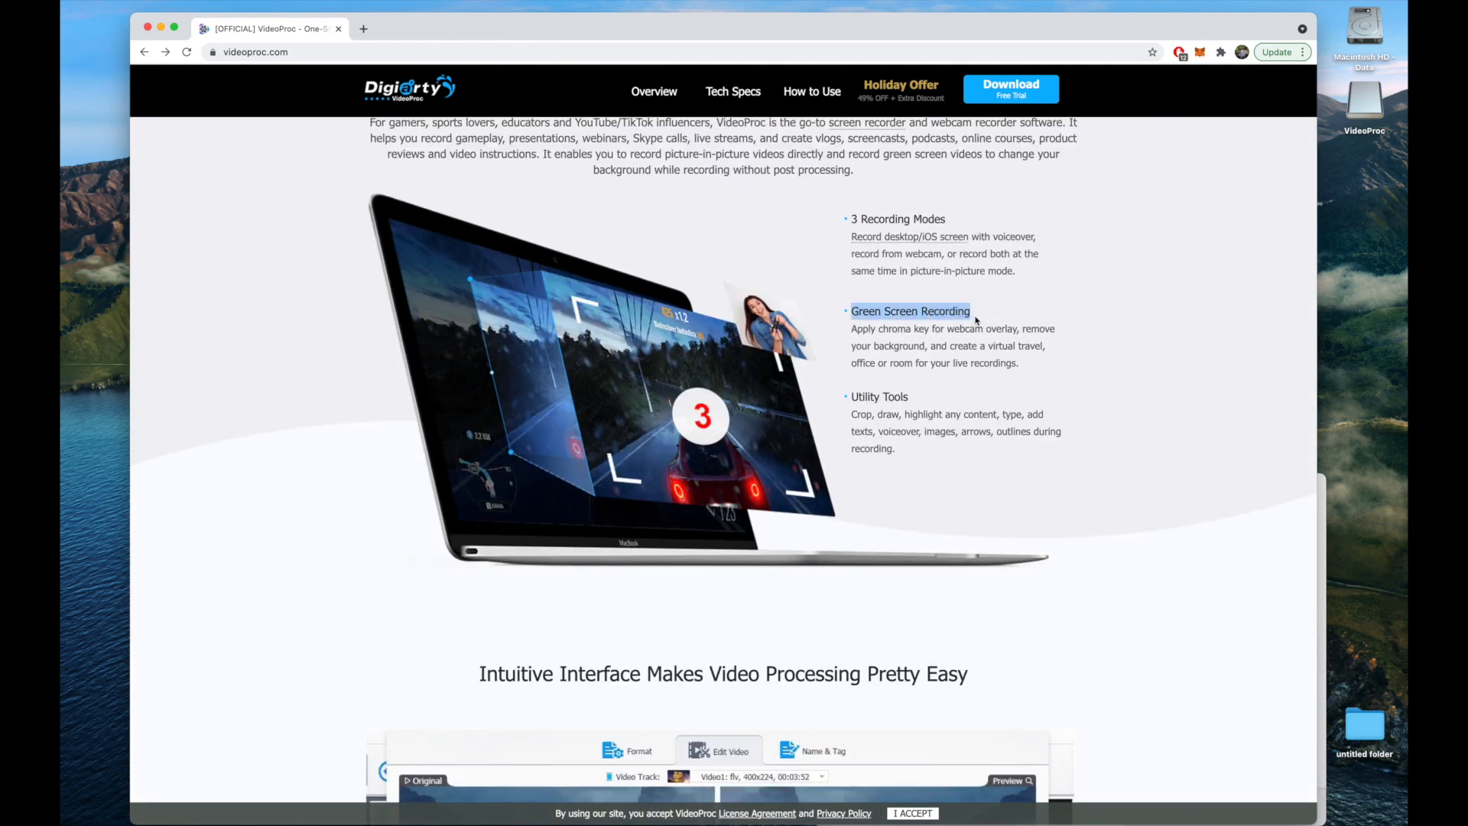
{"action": "scroll", "scroll_direction": "down", "scroll_amount": 3}
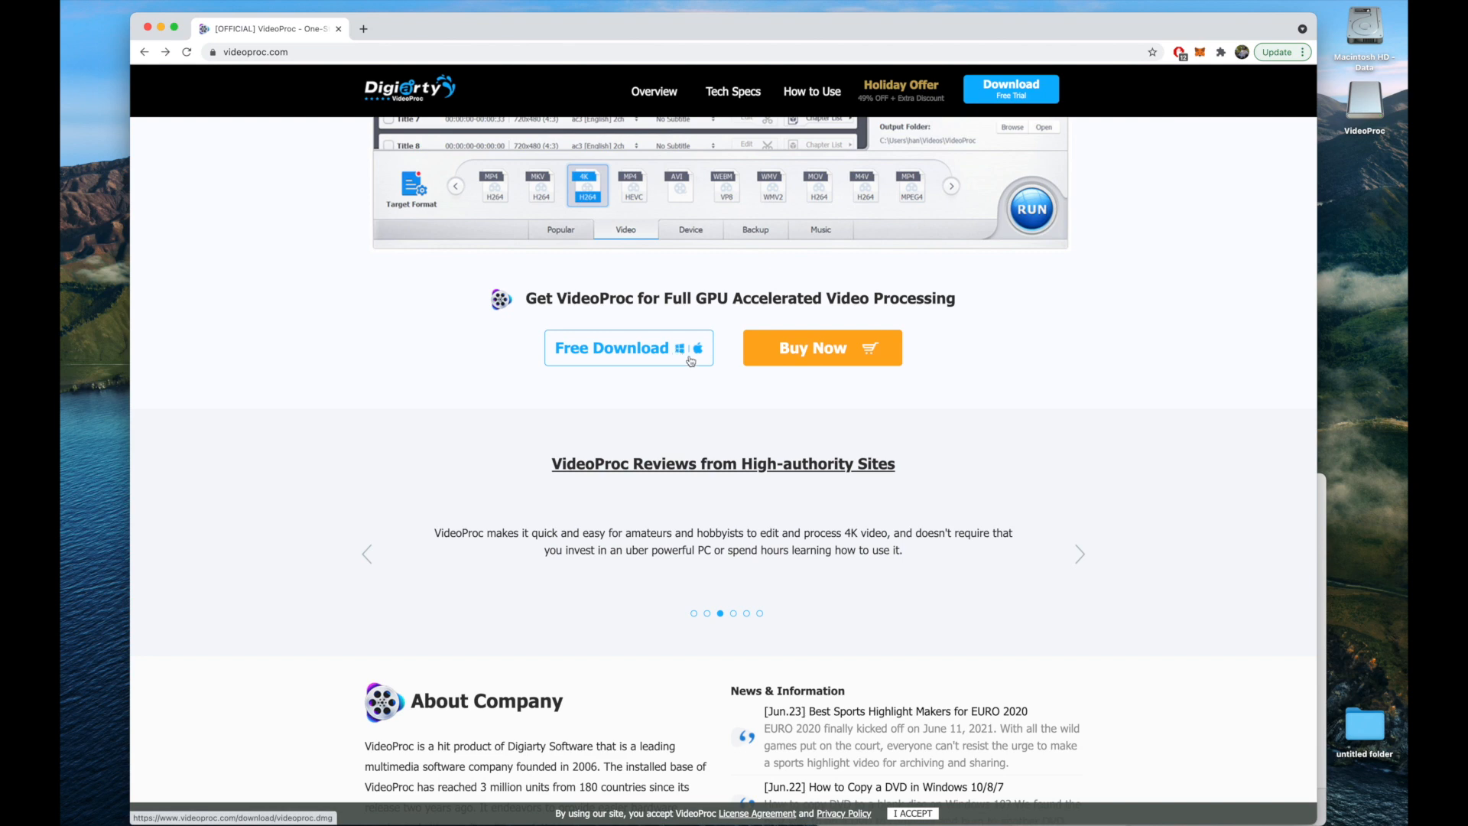
Open videoproc.com/buy.htm via Buy Now and scroll to the One Year, Lifetime and Family prices.
{"action": "left_click", "coordinate": [822, 347]}
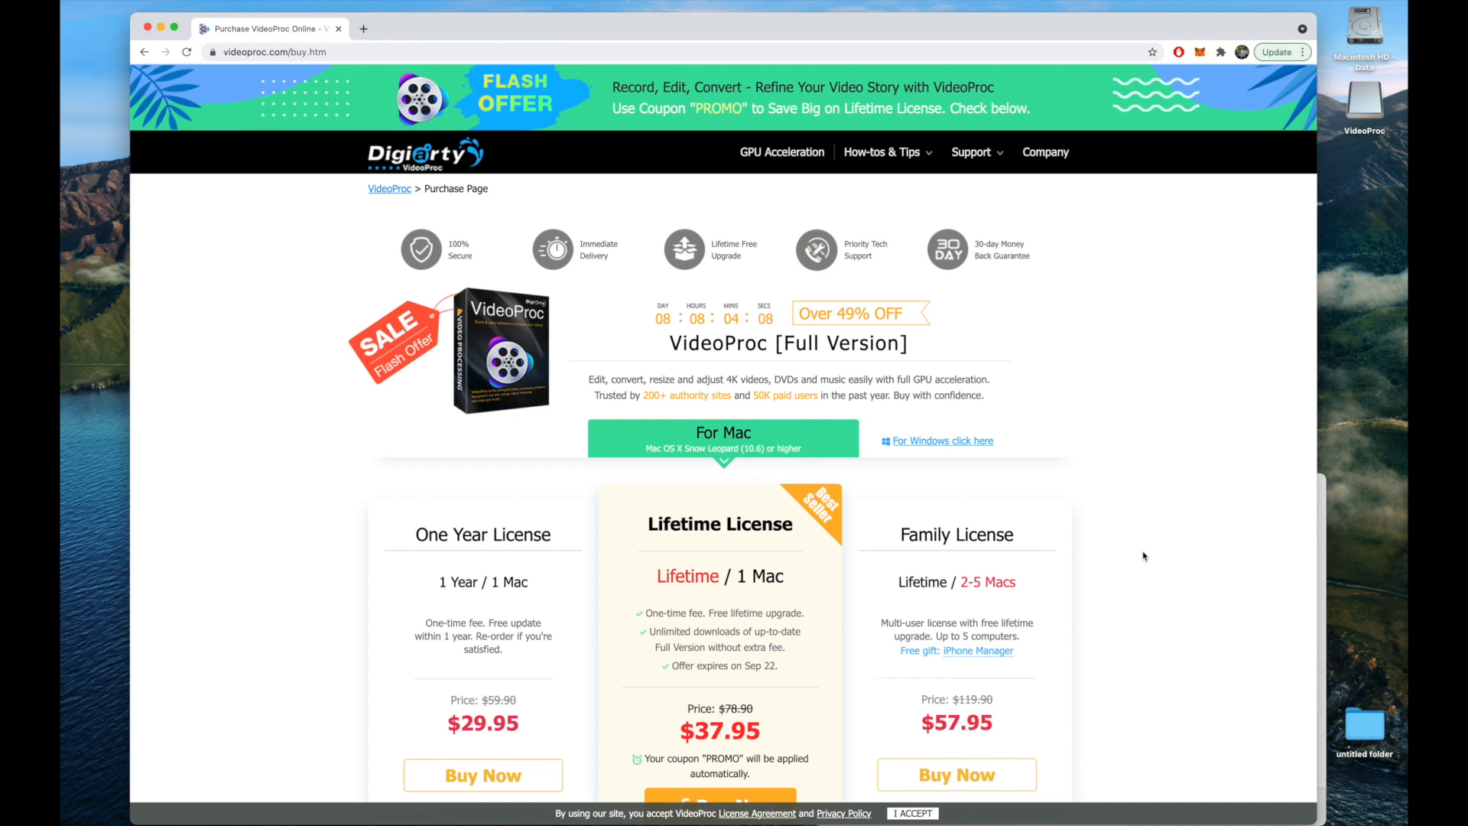
{"action": "scroll", "scroll_direction": "down", "scroll_amount": 3}
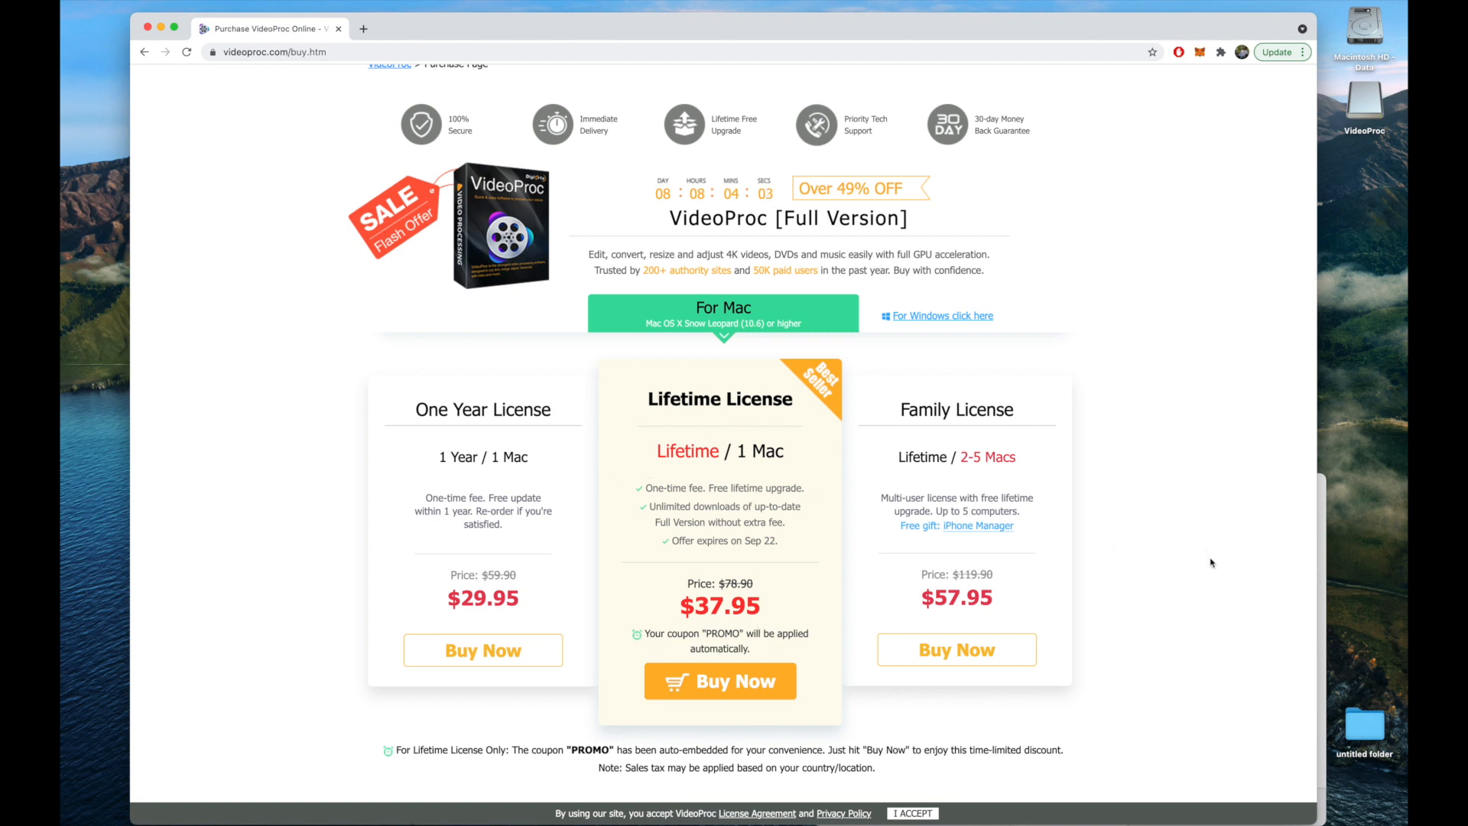
{"action": "mouse_move", "coordinate": [1324, 588]}
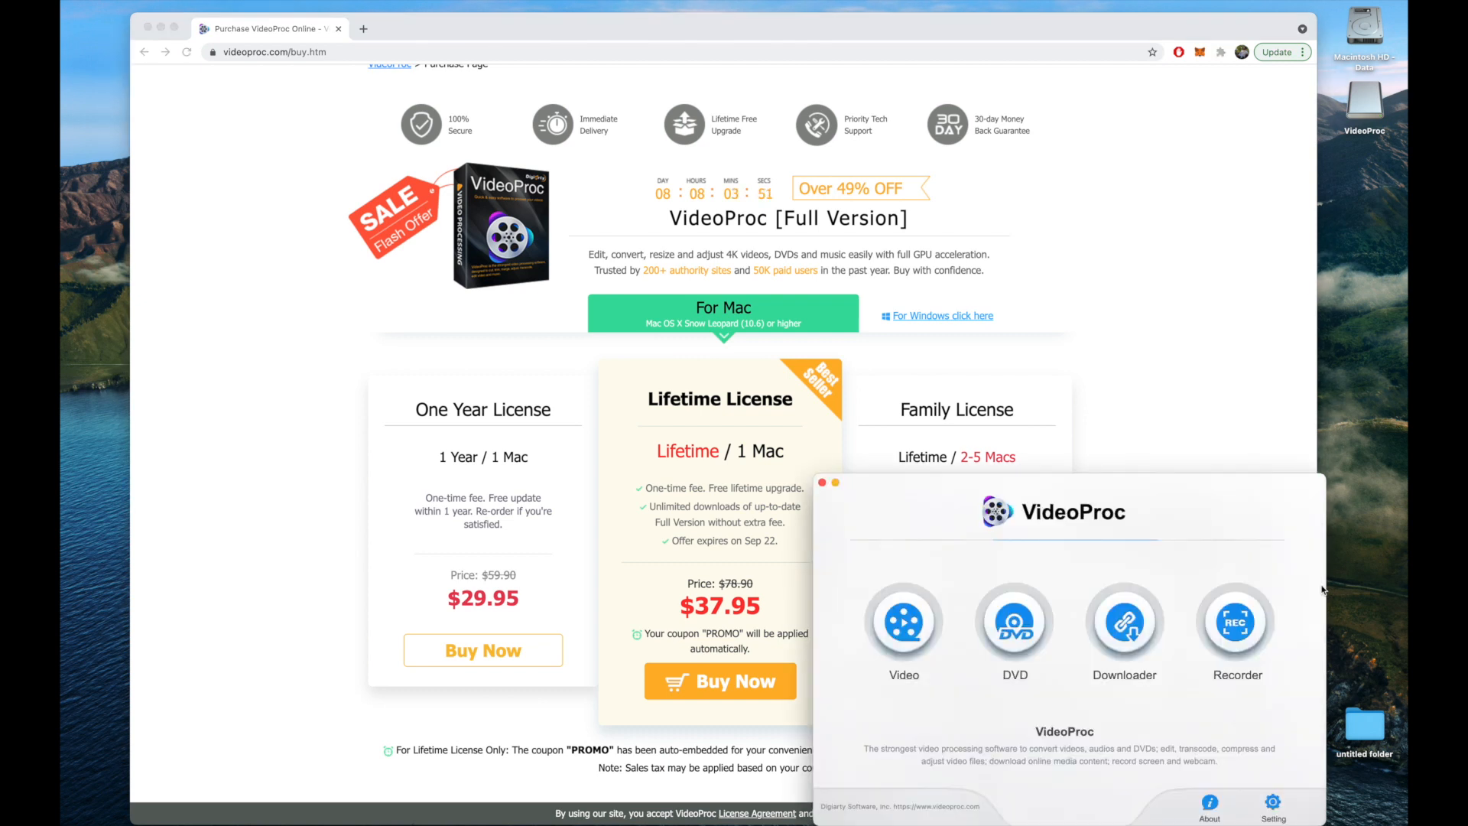
{"action": "mouse_move", "coordinate": [1185, 495]}
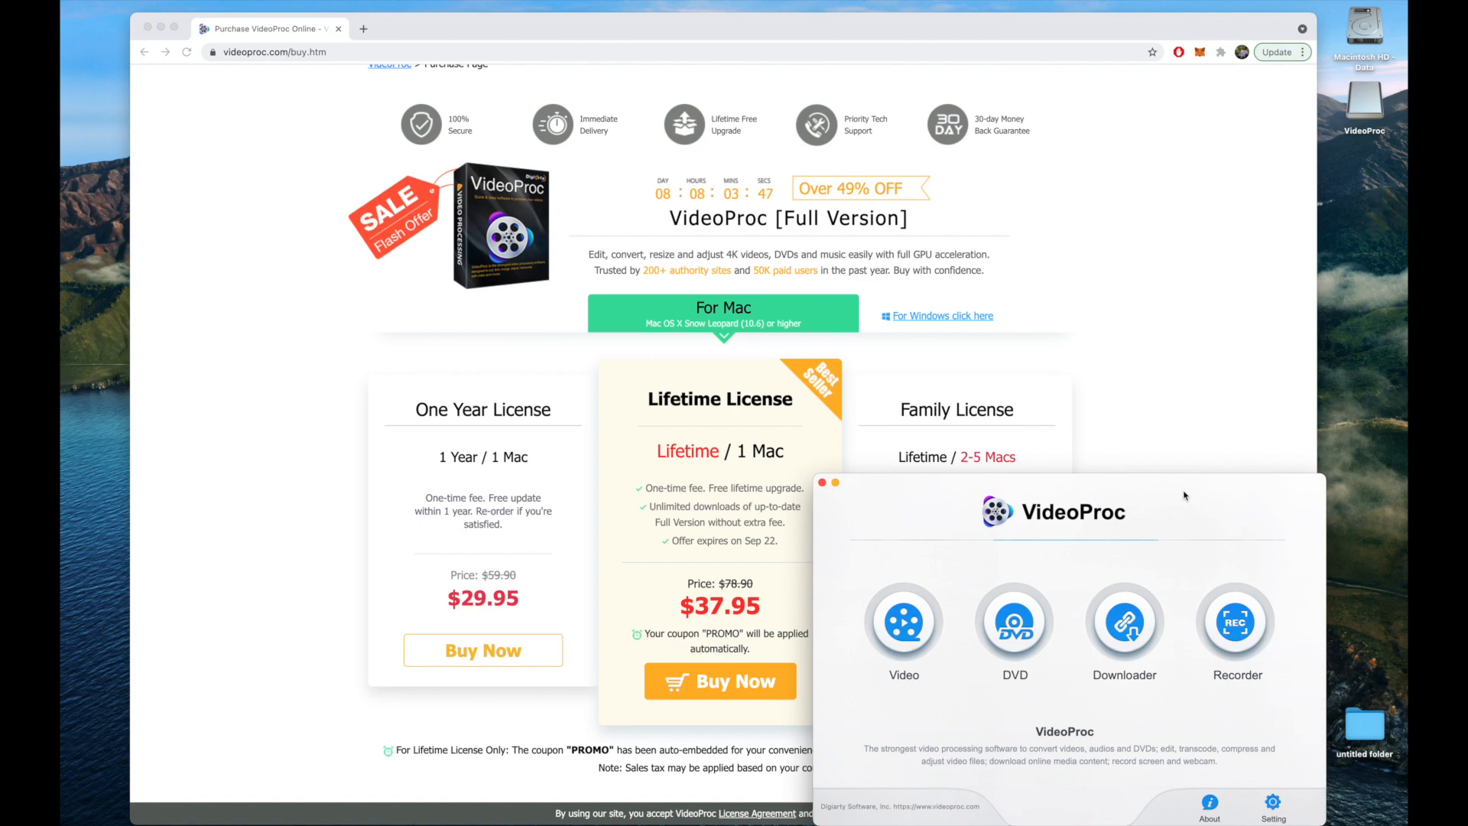
Raise the launcher window and read the Video, Downloader and Recorder module descriptions.
{"action": "left_click_drag", "start_coordinate": [1184, 496], "coordinate": [1086, 325]}
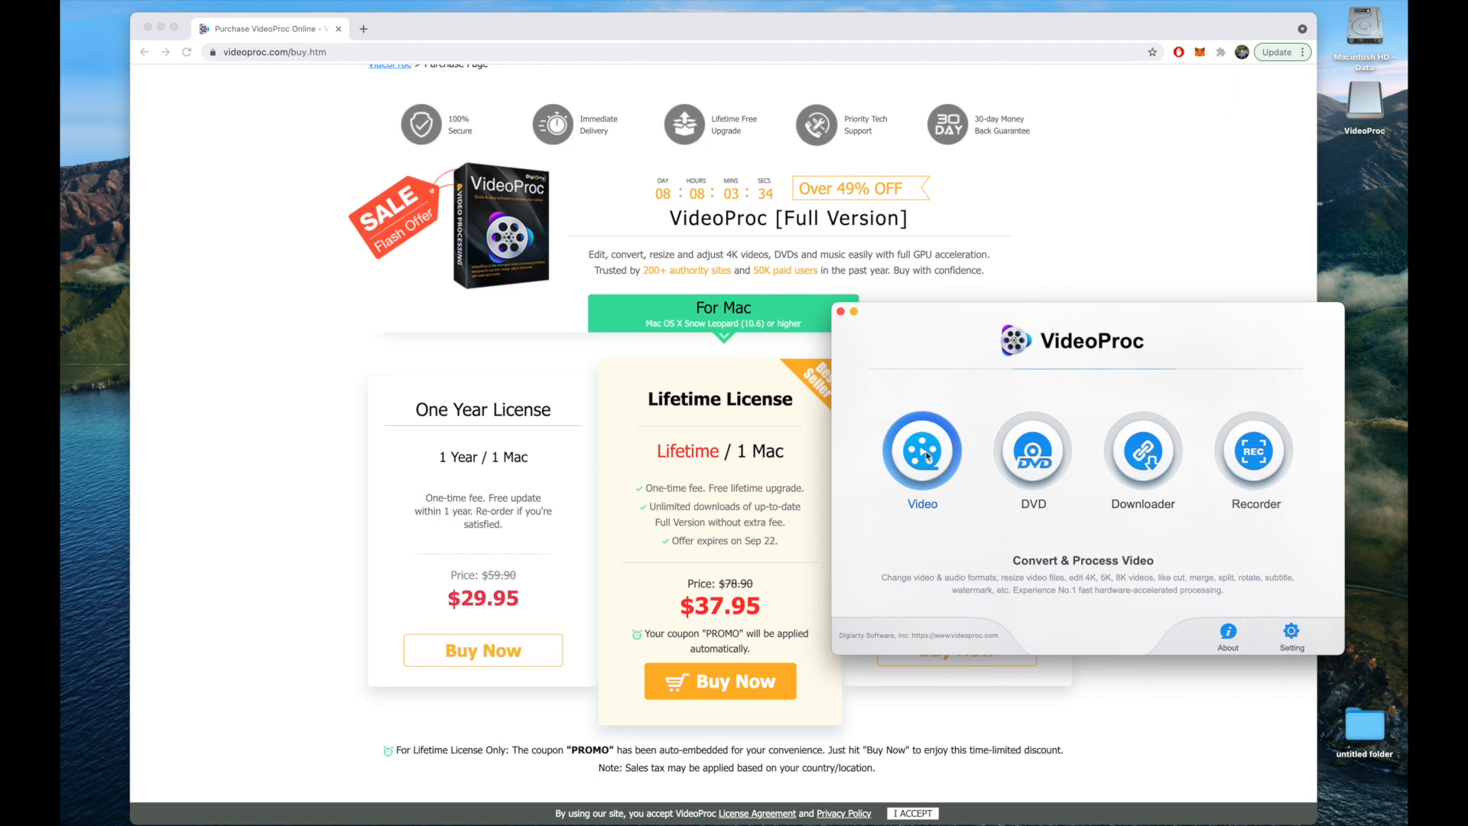
{"action": "left_click", "coordinate": [1032, 454]}
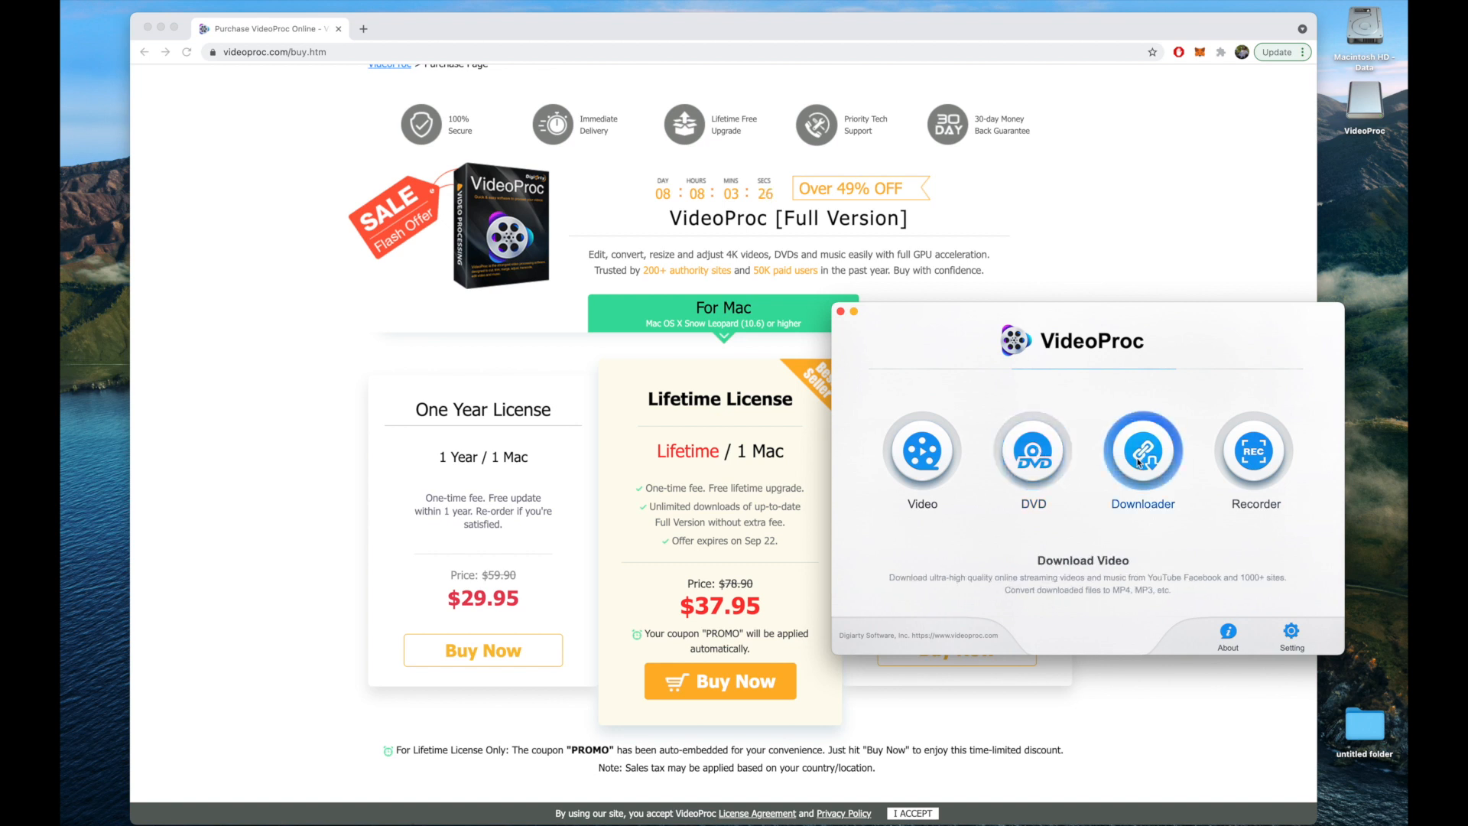
{"action": "left_click", "coordinate": [1255, 452]}
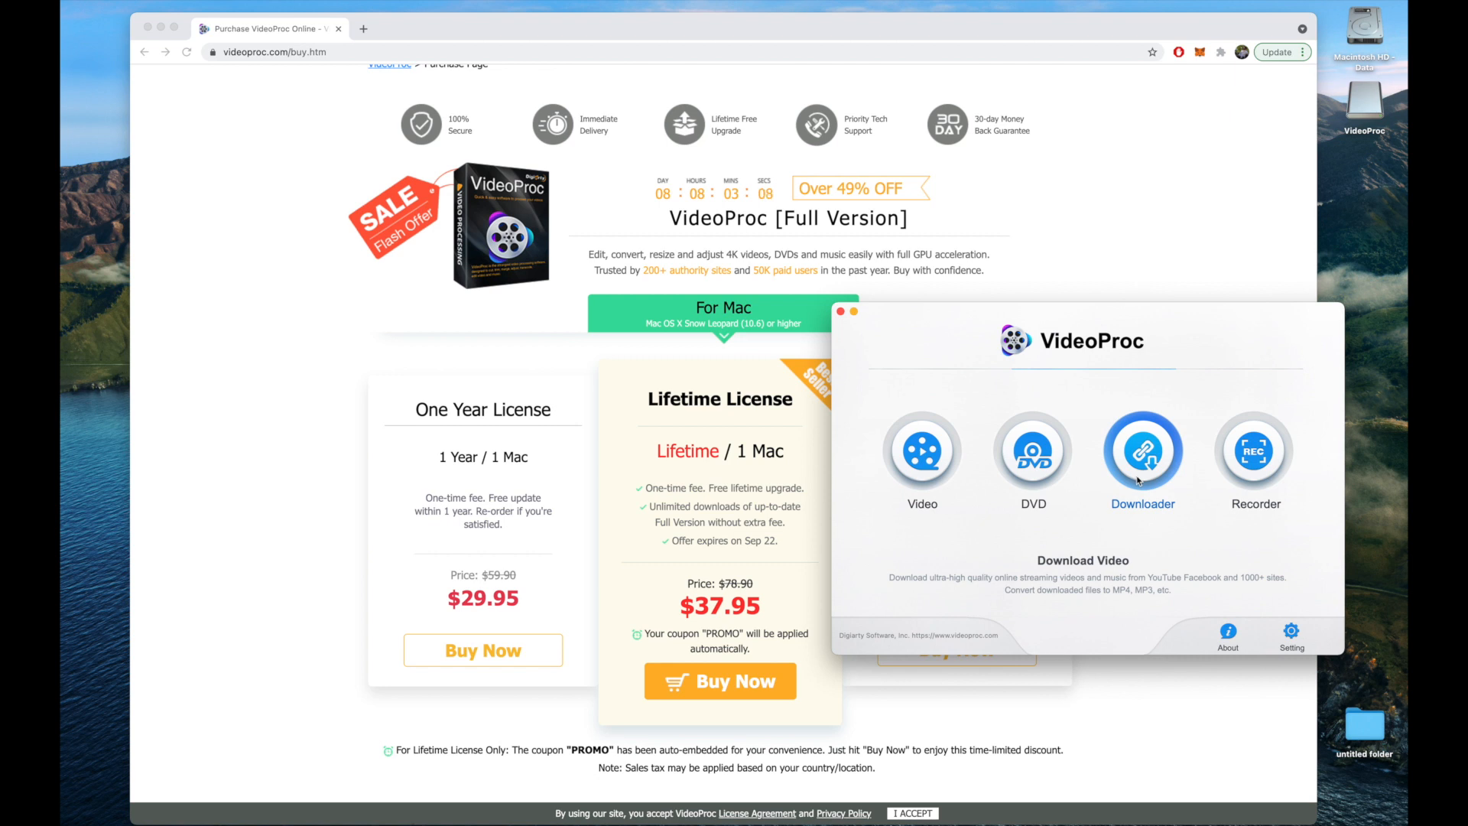
{"action": "left_click", "coordinate": [1253, 452]}
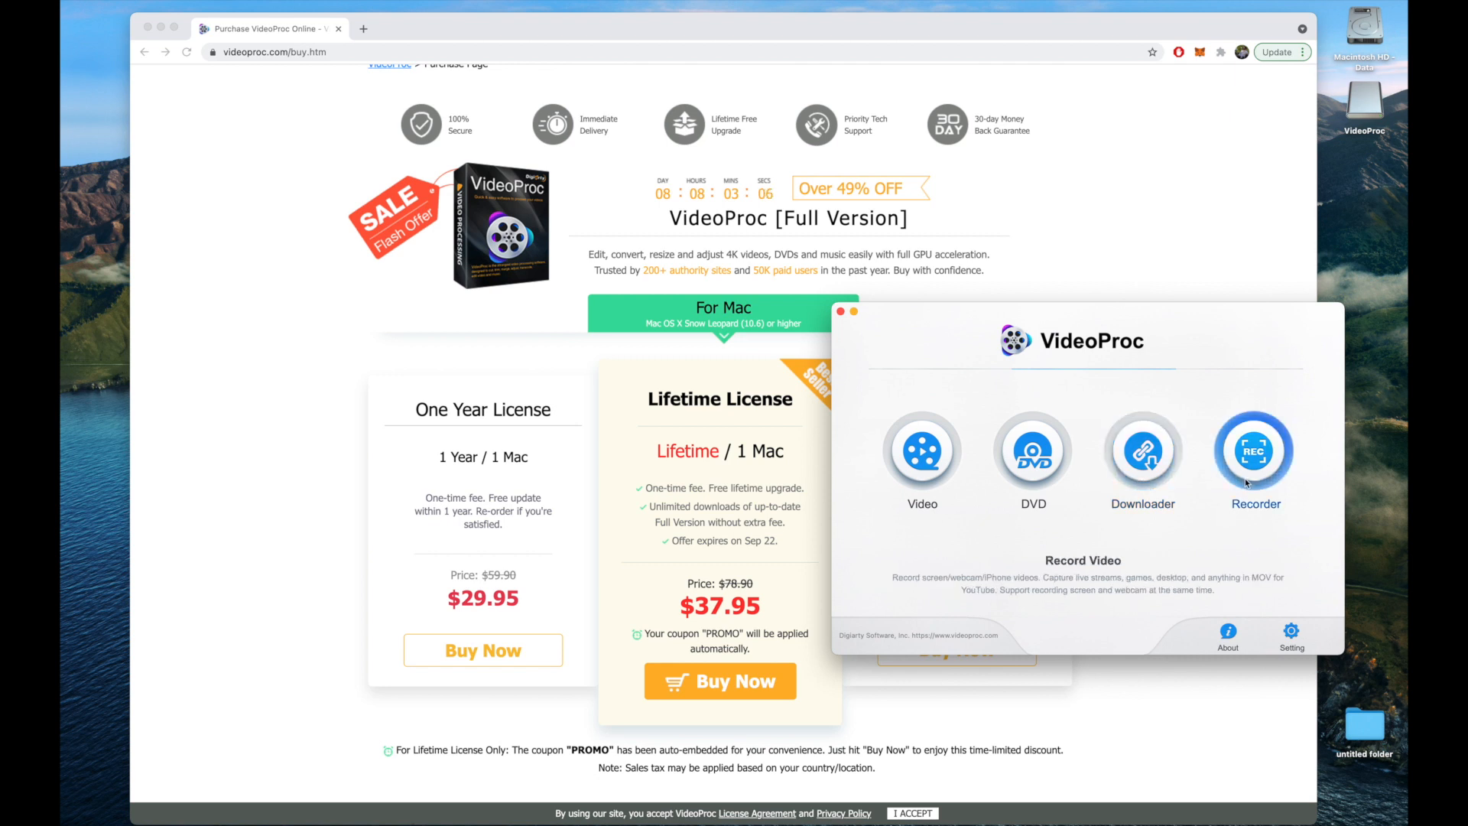
{"action": "left_click", "coordinate": [921, 452]}
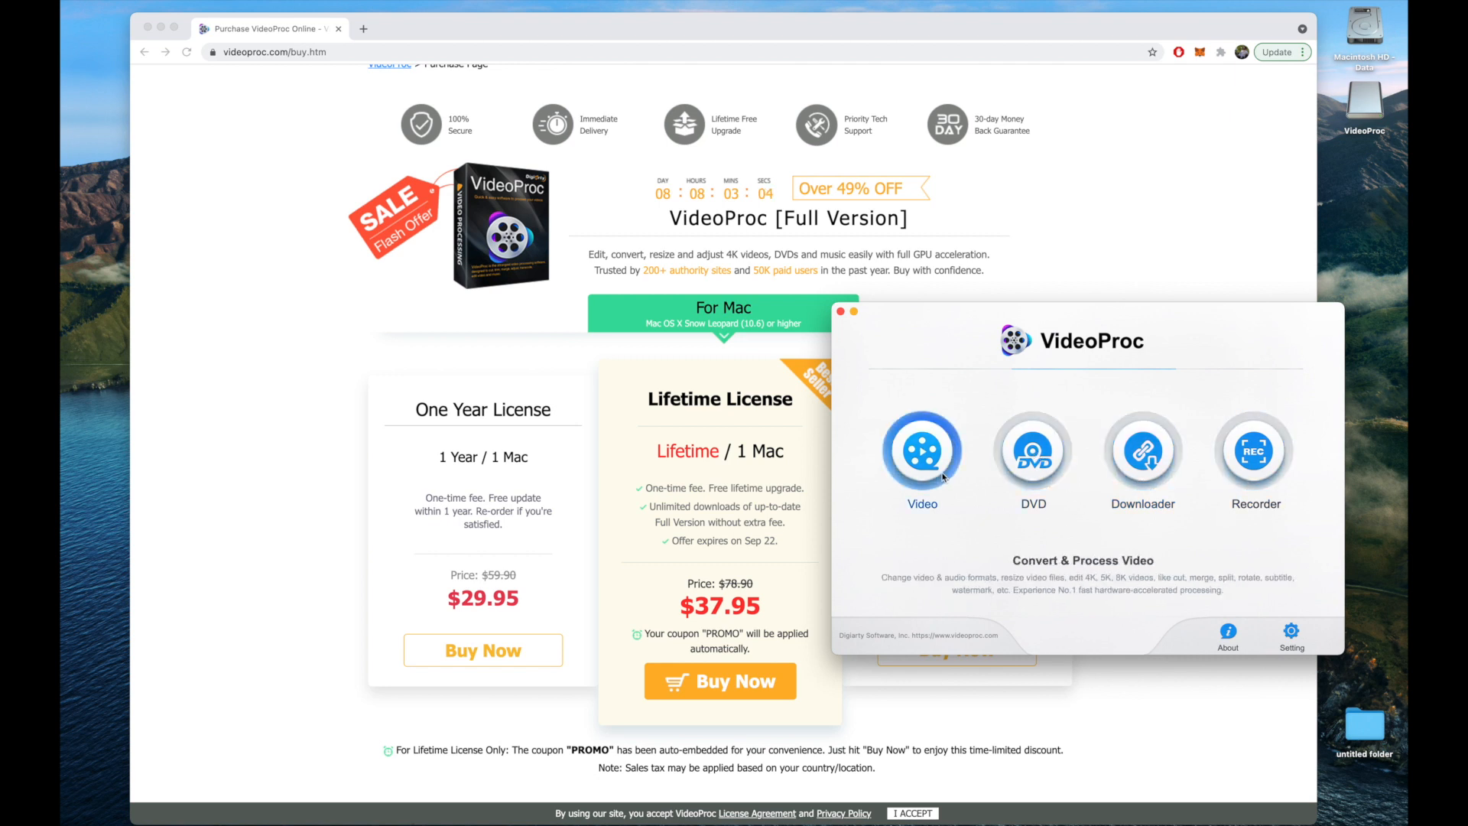
{"action": "left_click", "coordinate": [921, 454]}
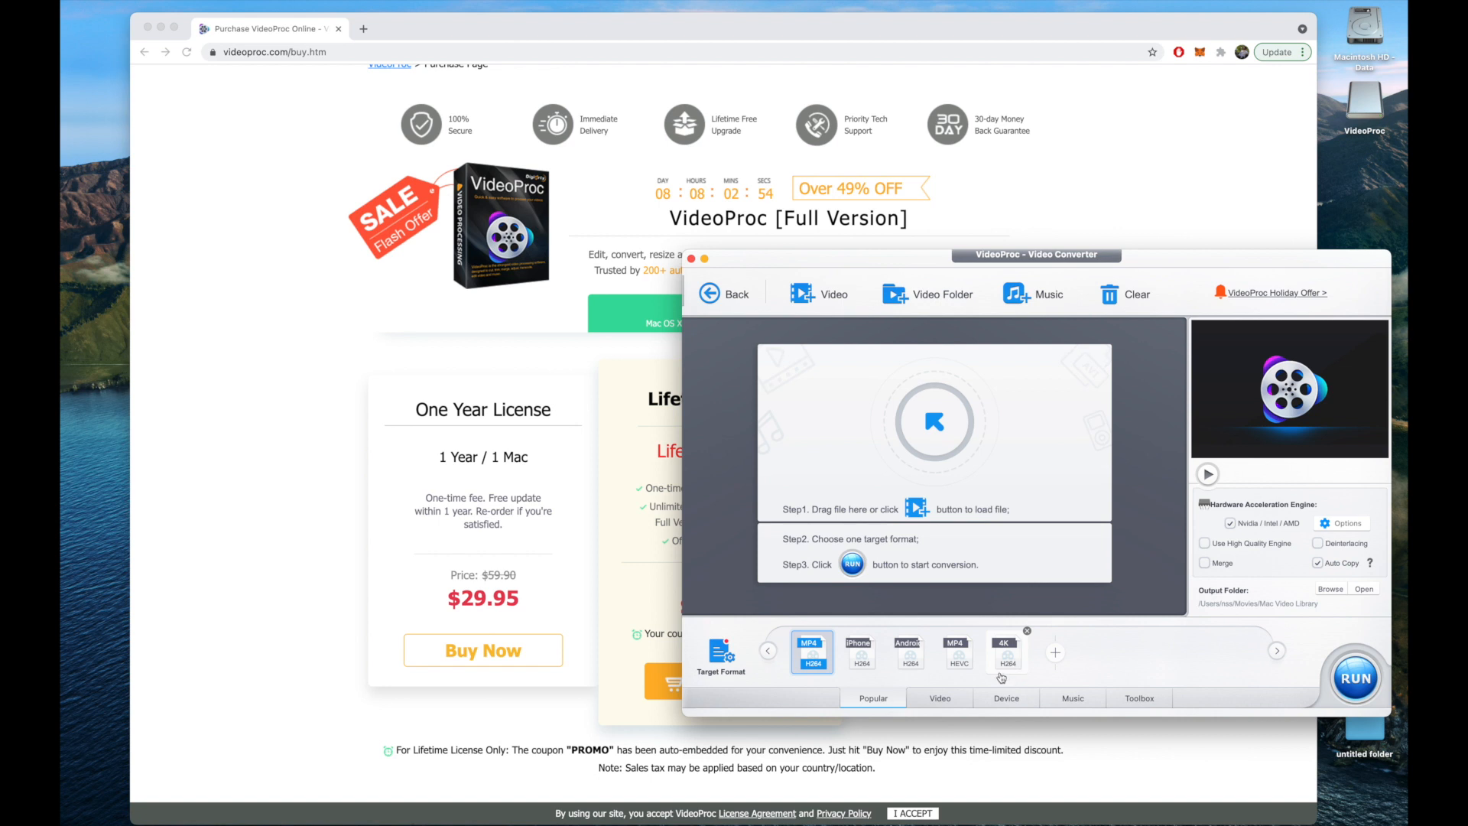
{"action": "left_click", "coordinate": [1005, 698]}
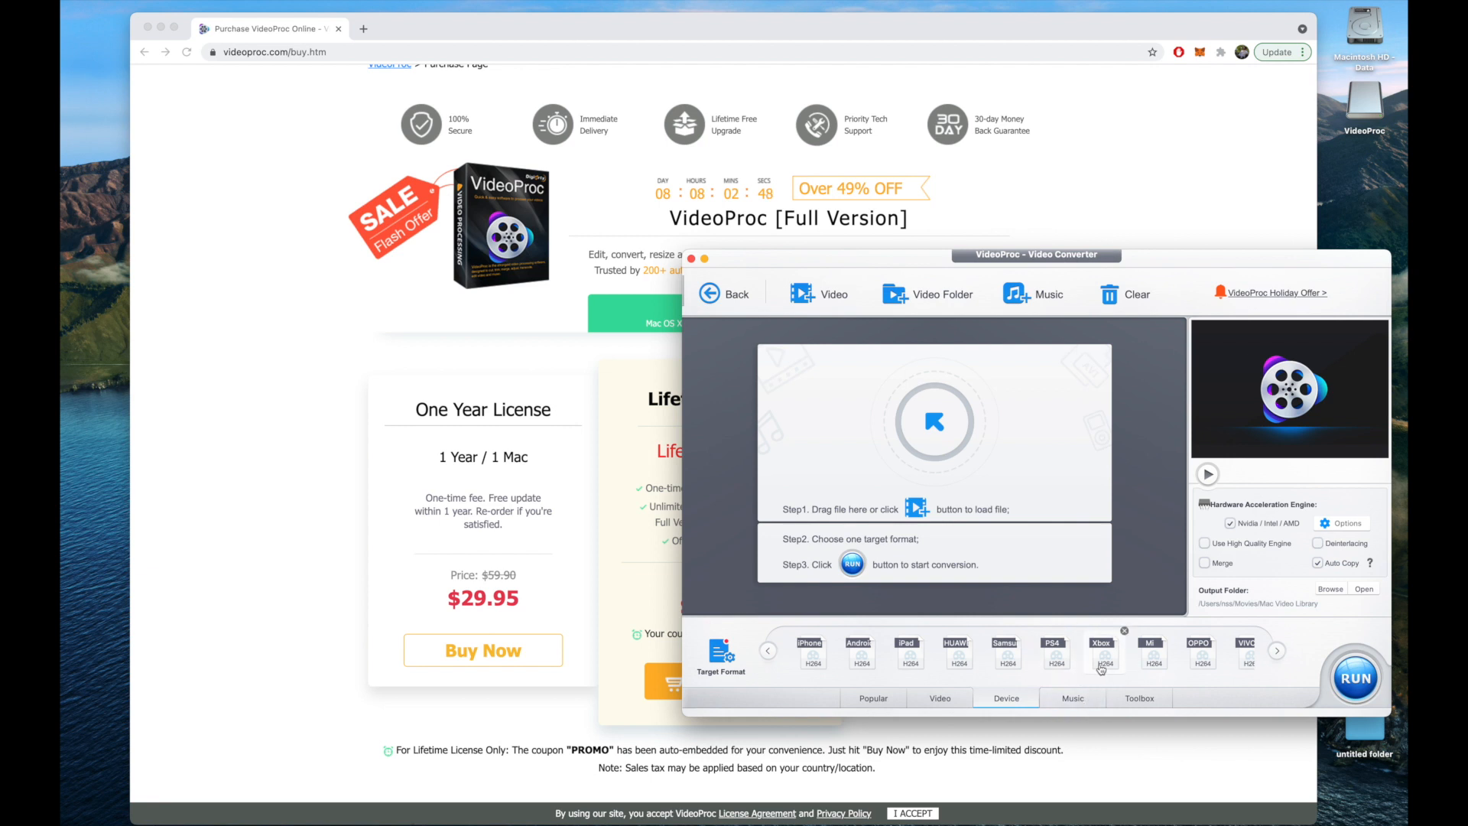
{"action": "left_click", "coordinate": [872, 698]}
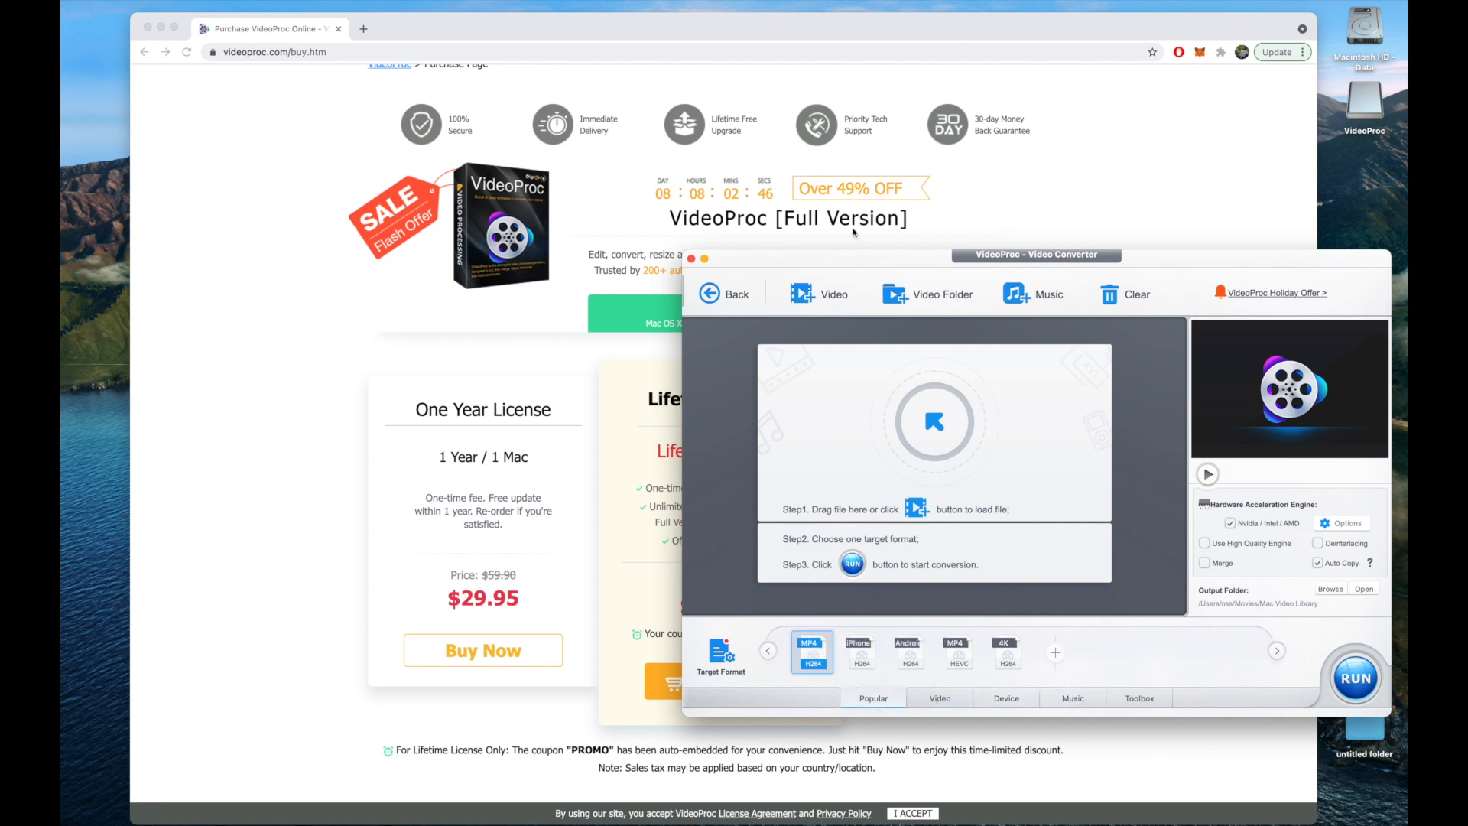
{"action": "mouse_move", "coordinate": [1004, 450]}
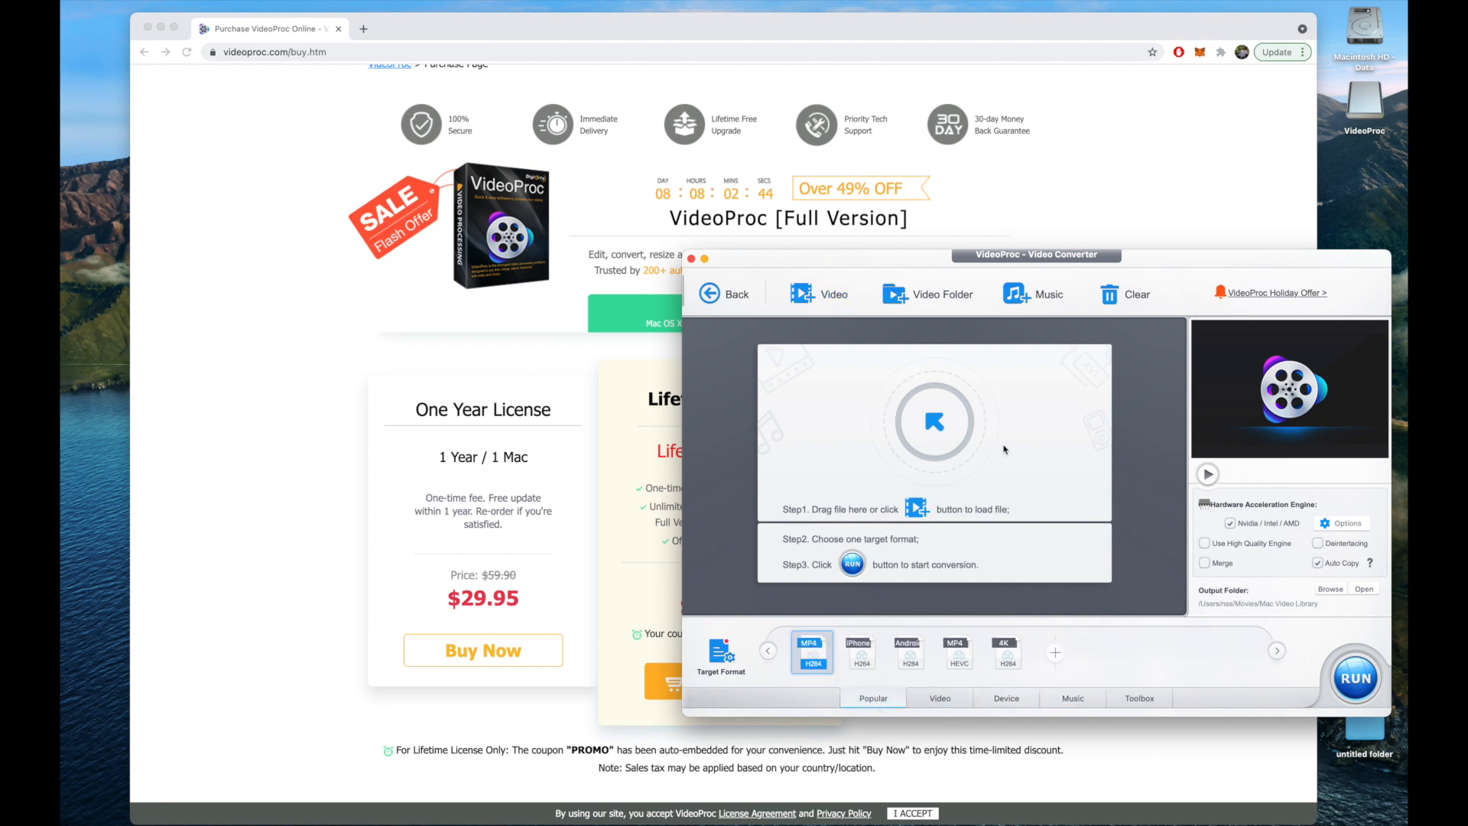
{"action": "mouse_move", "coordinate": [1004, 526]}
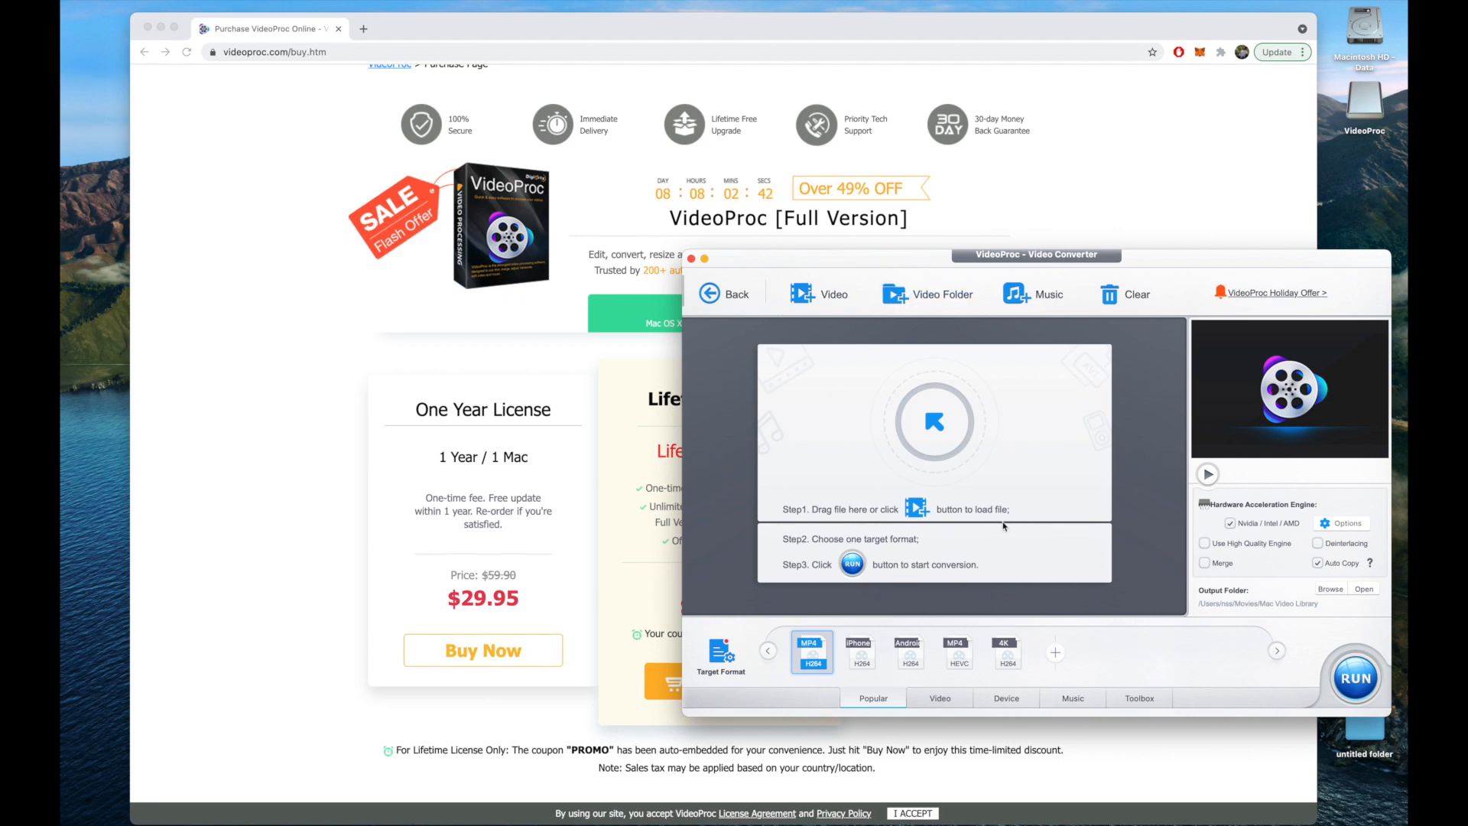
{"action": "mouse_move", "coordinate": [802, 339]}
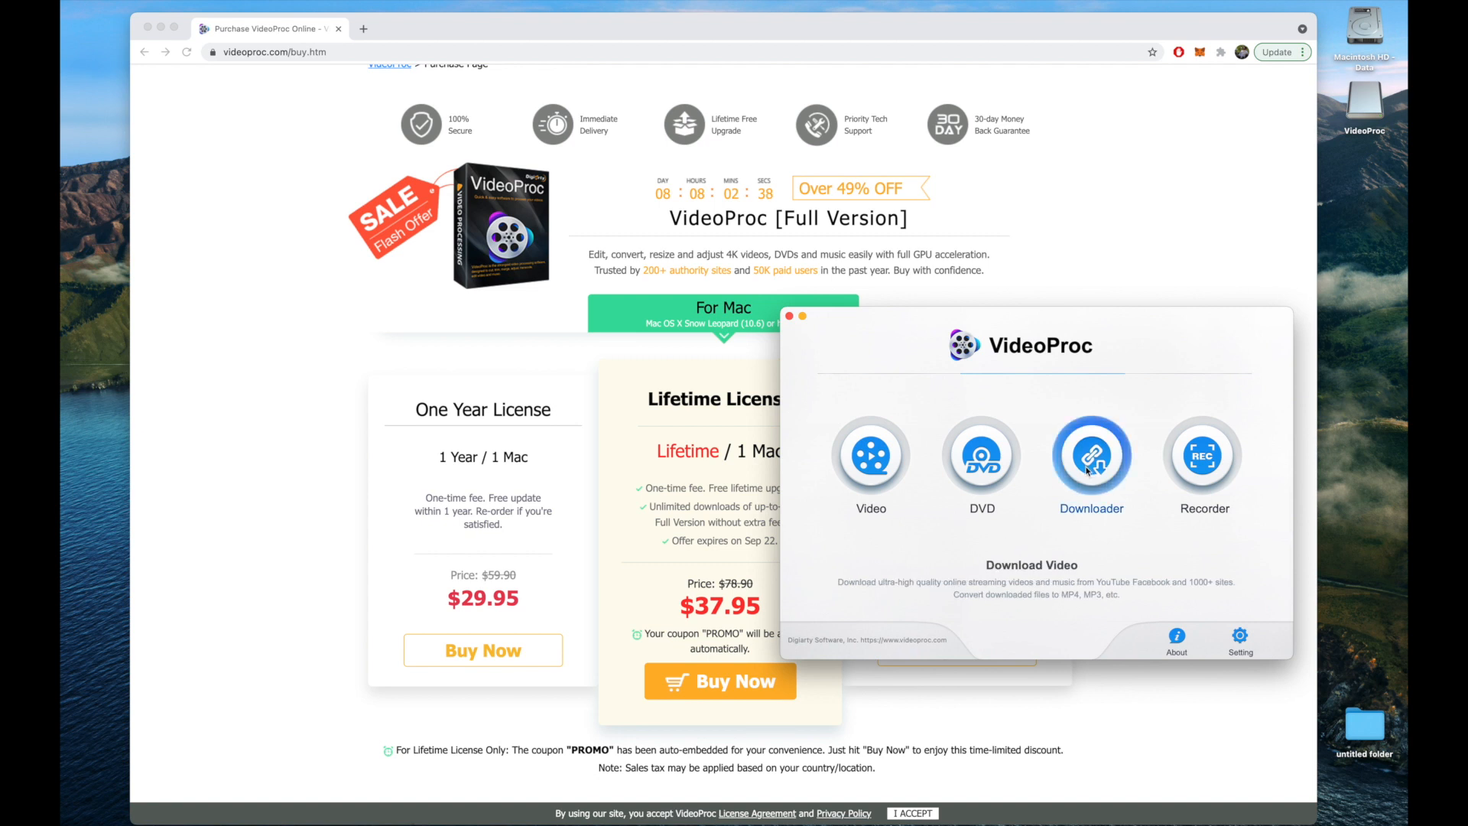
Open the empty YouTube Downloader window from the launcher's Downloader icon.
{"action": "left_click", "coordinate": [1091, 456]}
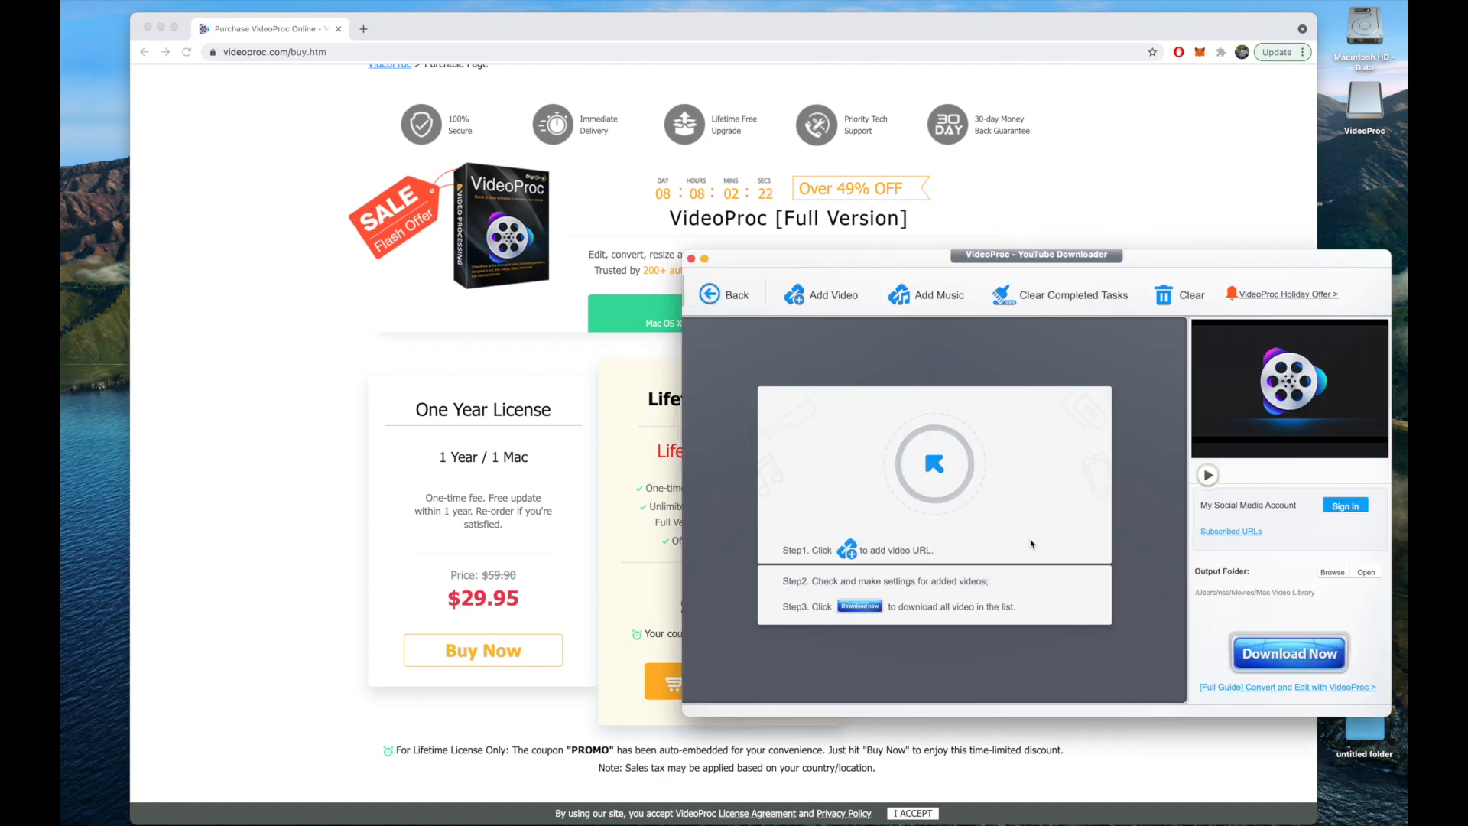
{"action": "mouse_move", "coordinate": [907, 487]}
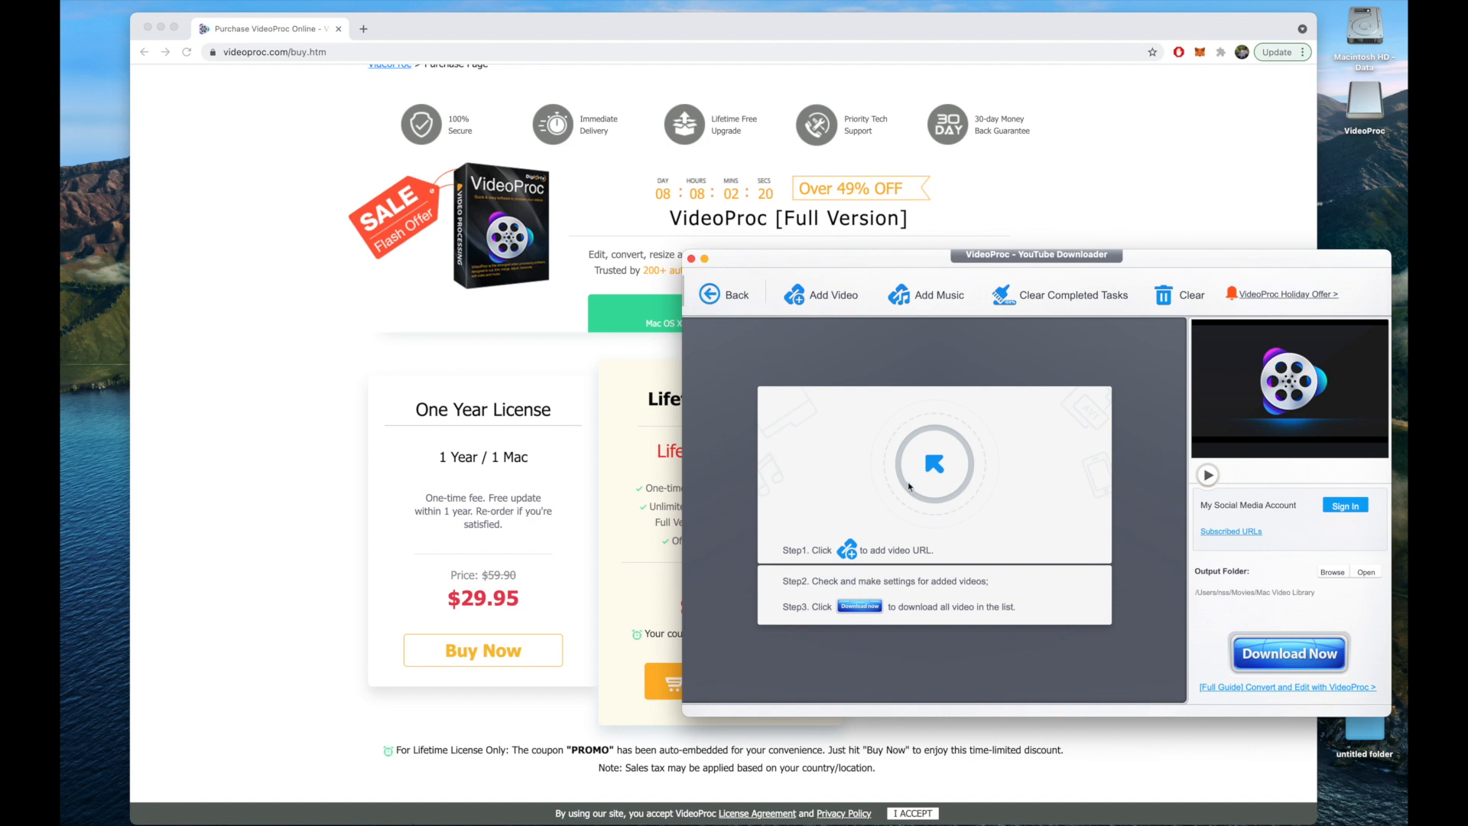
{"action": "mouse_move", "coordinate": [954, 476]}
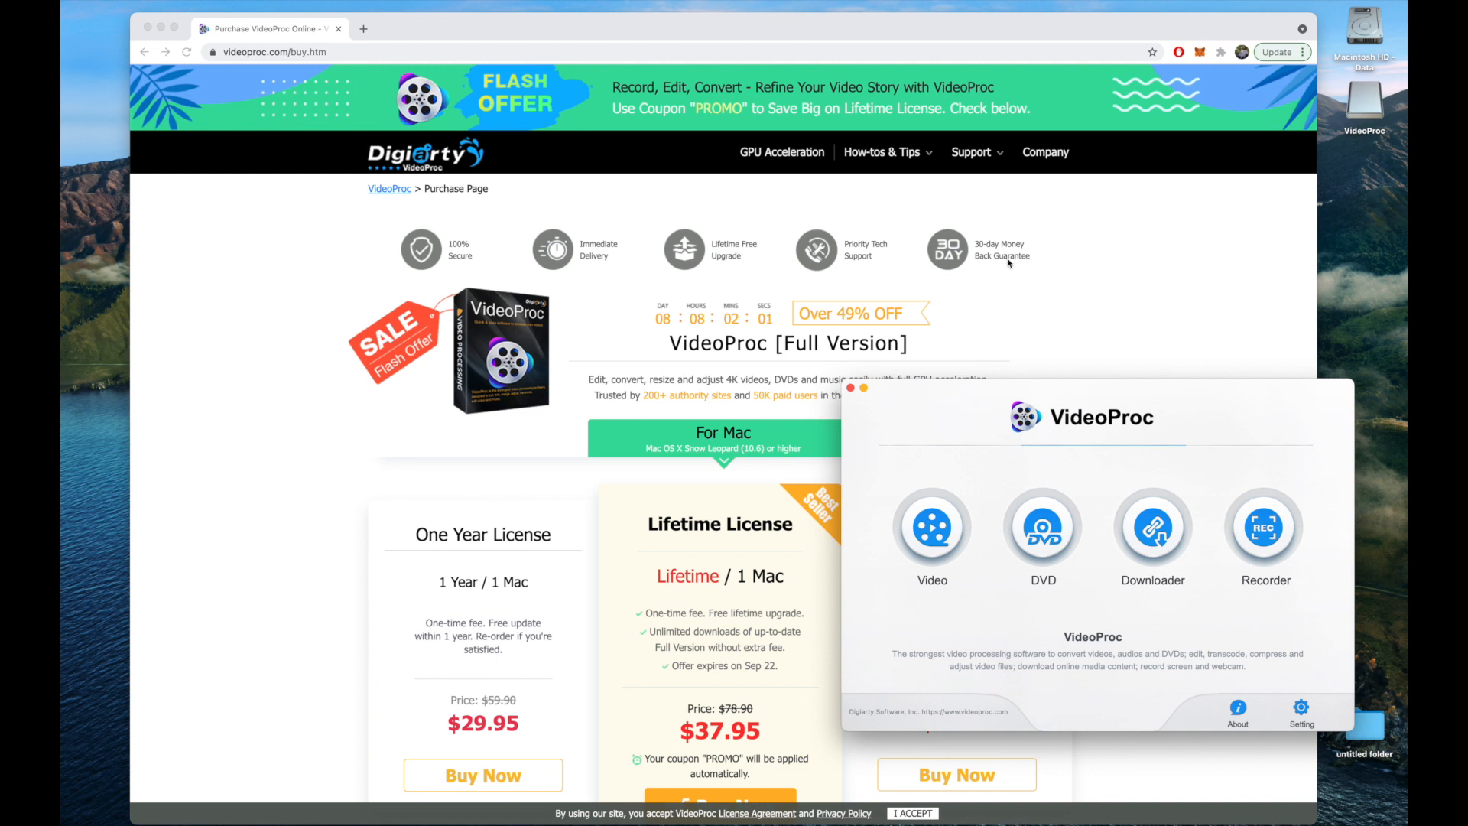
{"action": "mouse_move", "coordinate": [896, 406]}
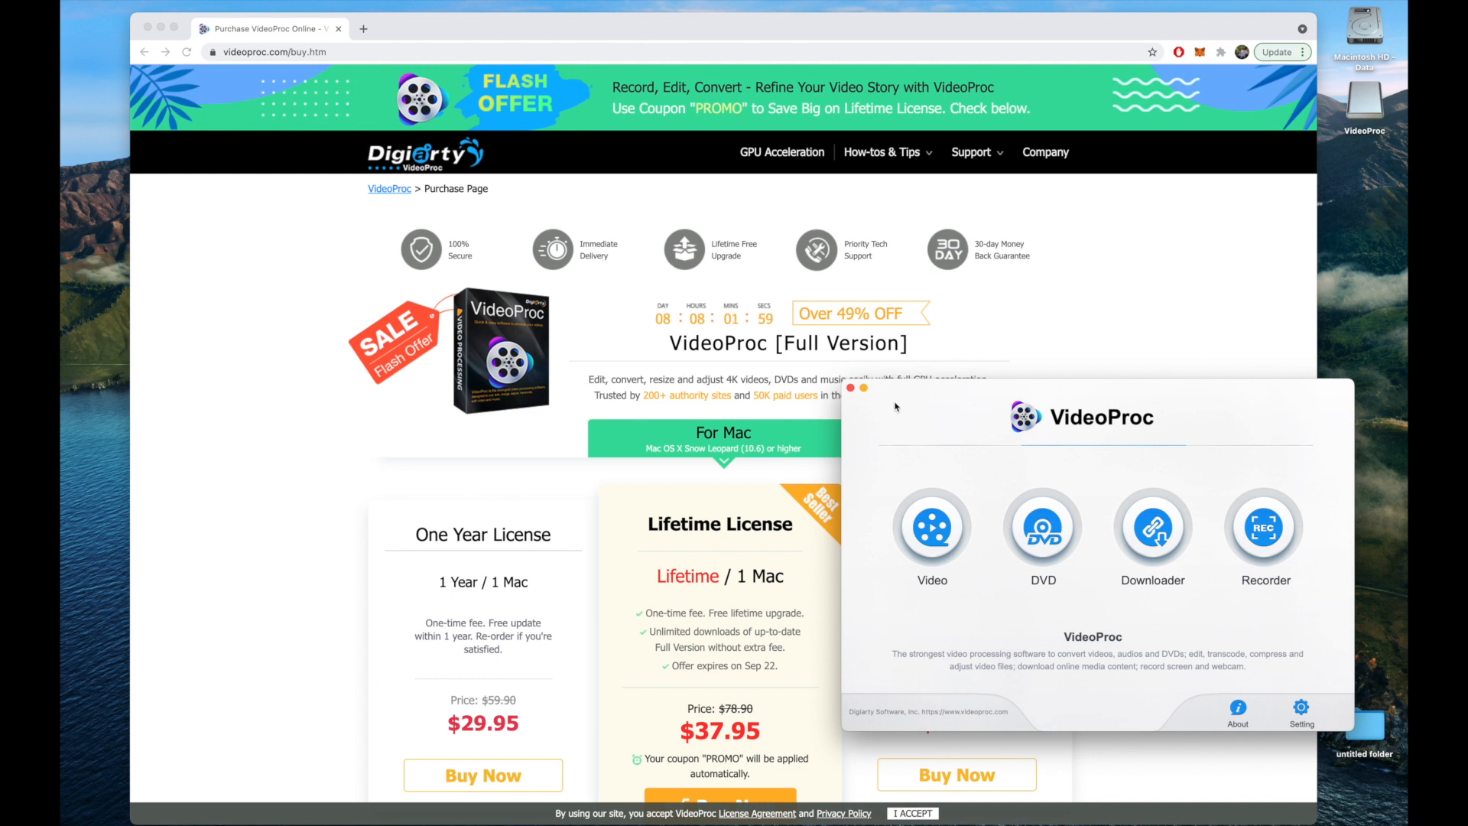
{"action": "mouse_move", "coordinate": [974, 403]}
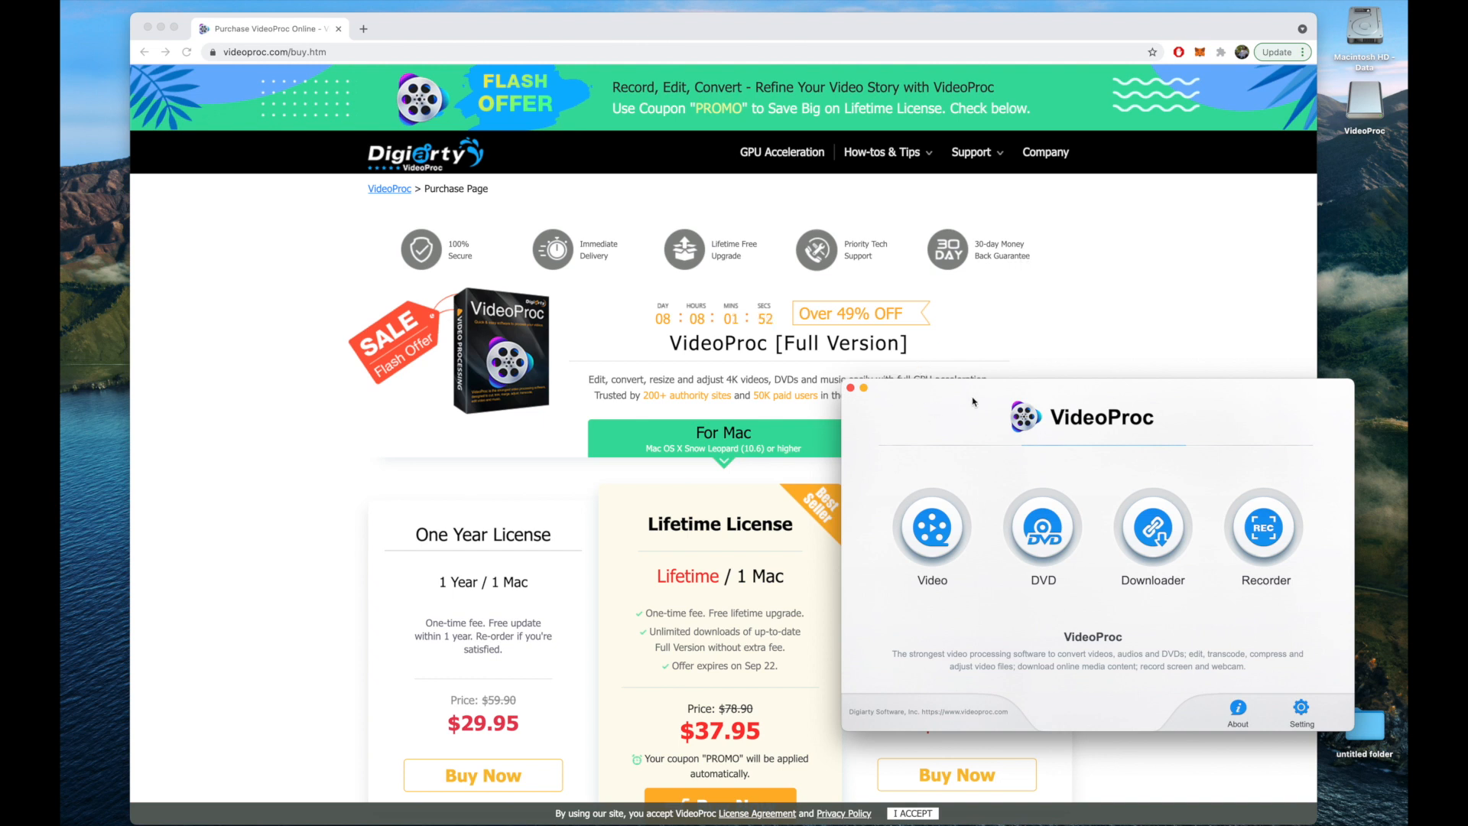